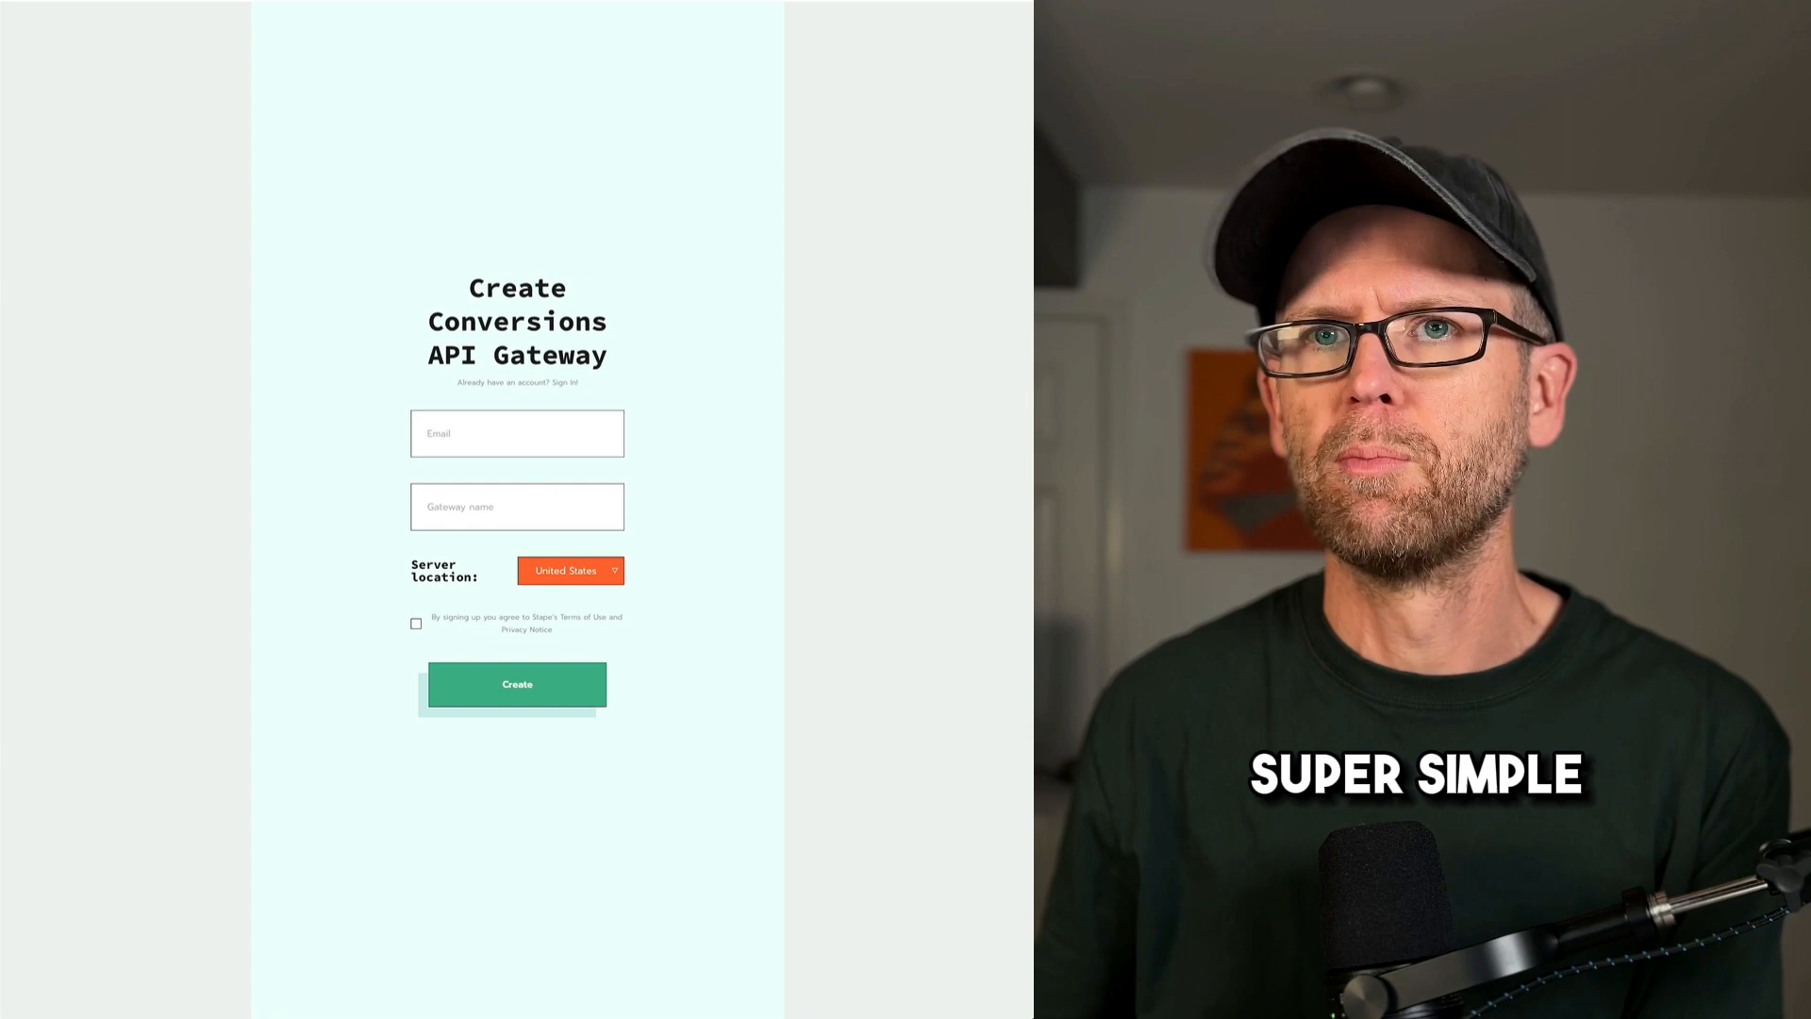
# - Create the gateway account in Stape and follow the confirmation email to password setup
pyautogui.click(517, 683)
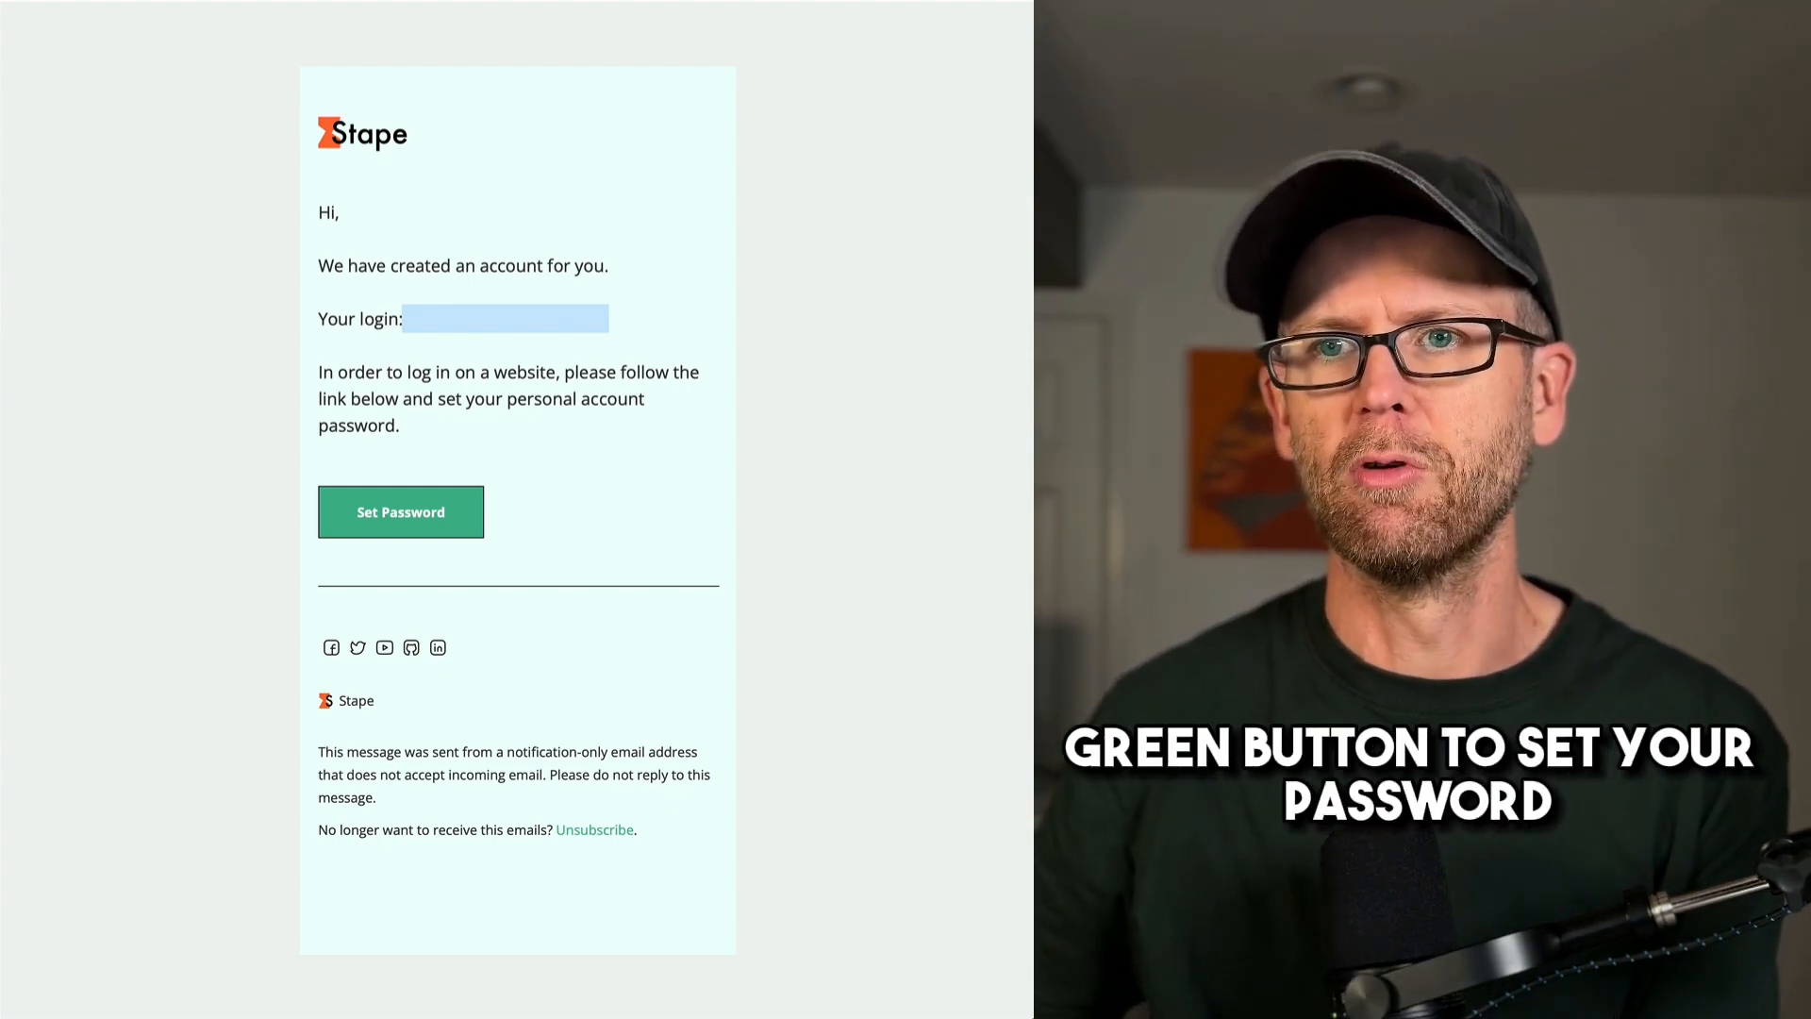
pyautogui.click(400, 511)
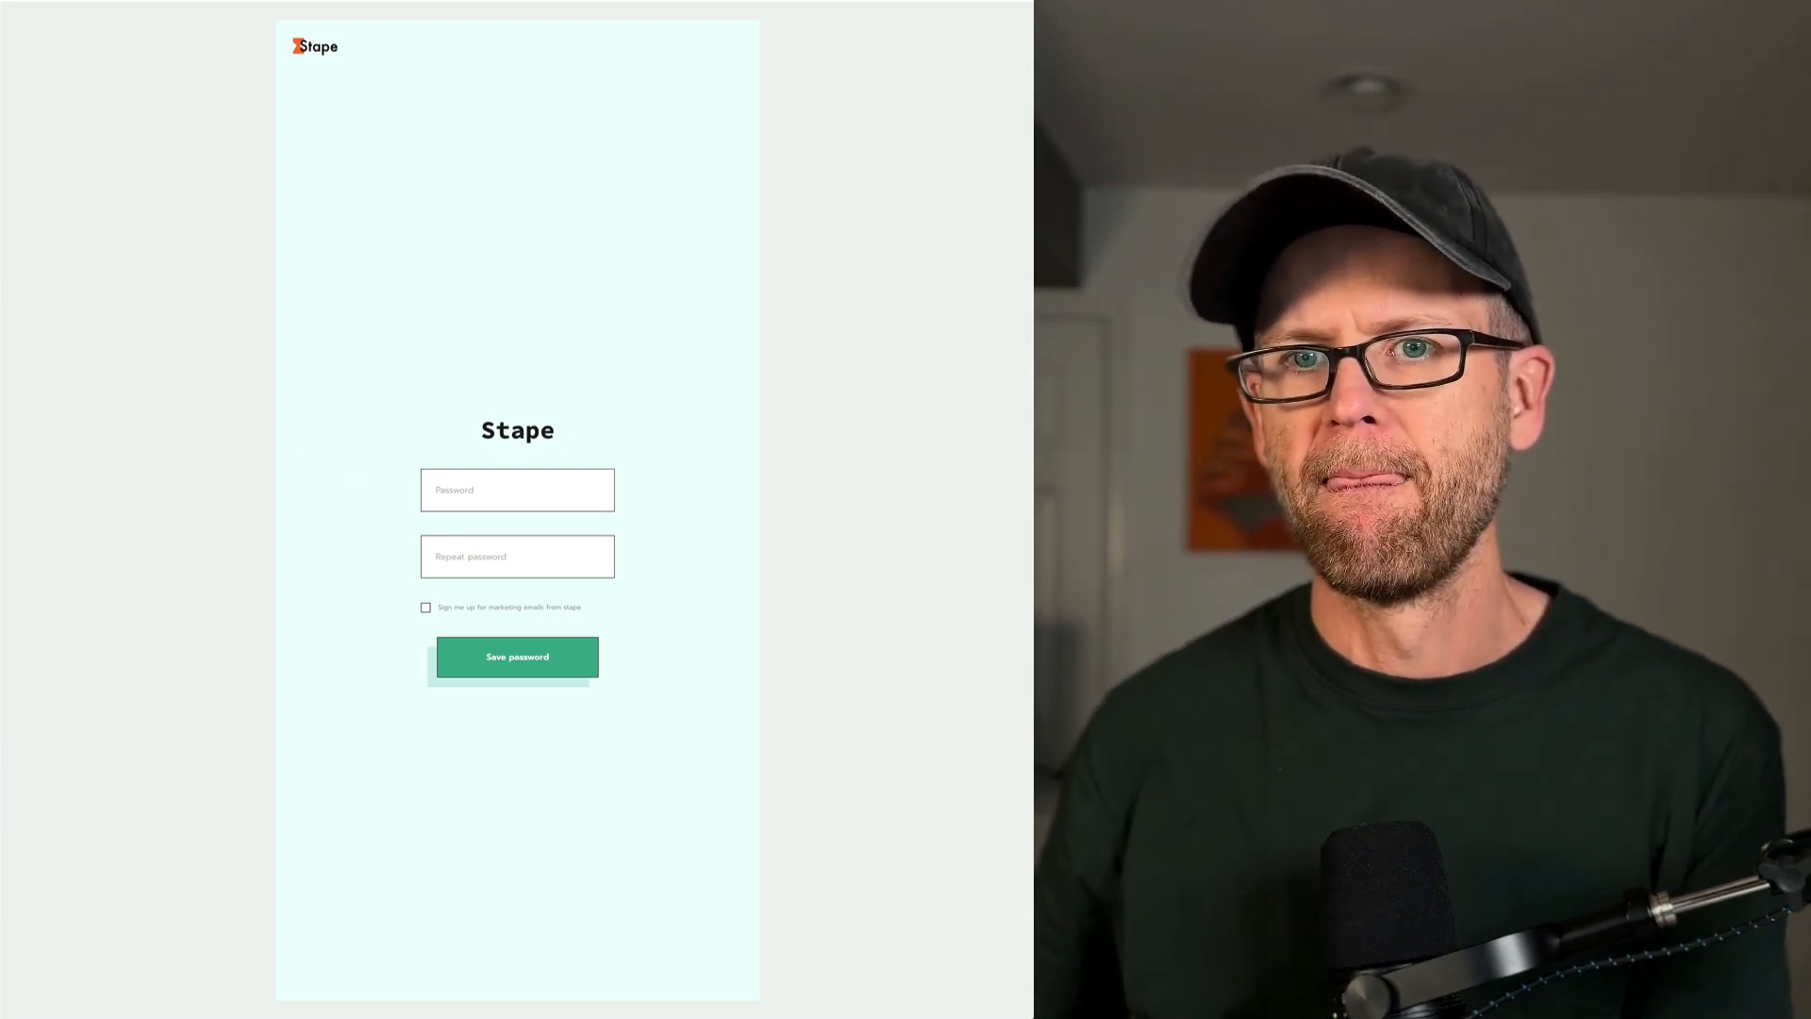
# - Save the password and start the 7-day trial on the pay-as-you-go monthly plan
pyautogui.click(517, 656)
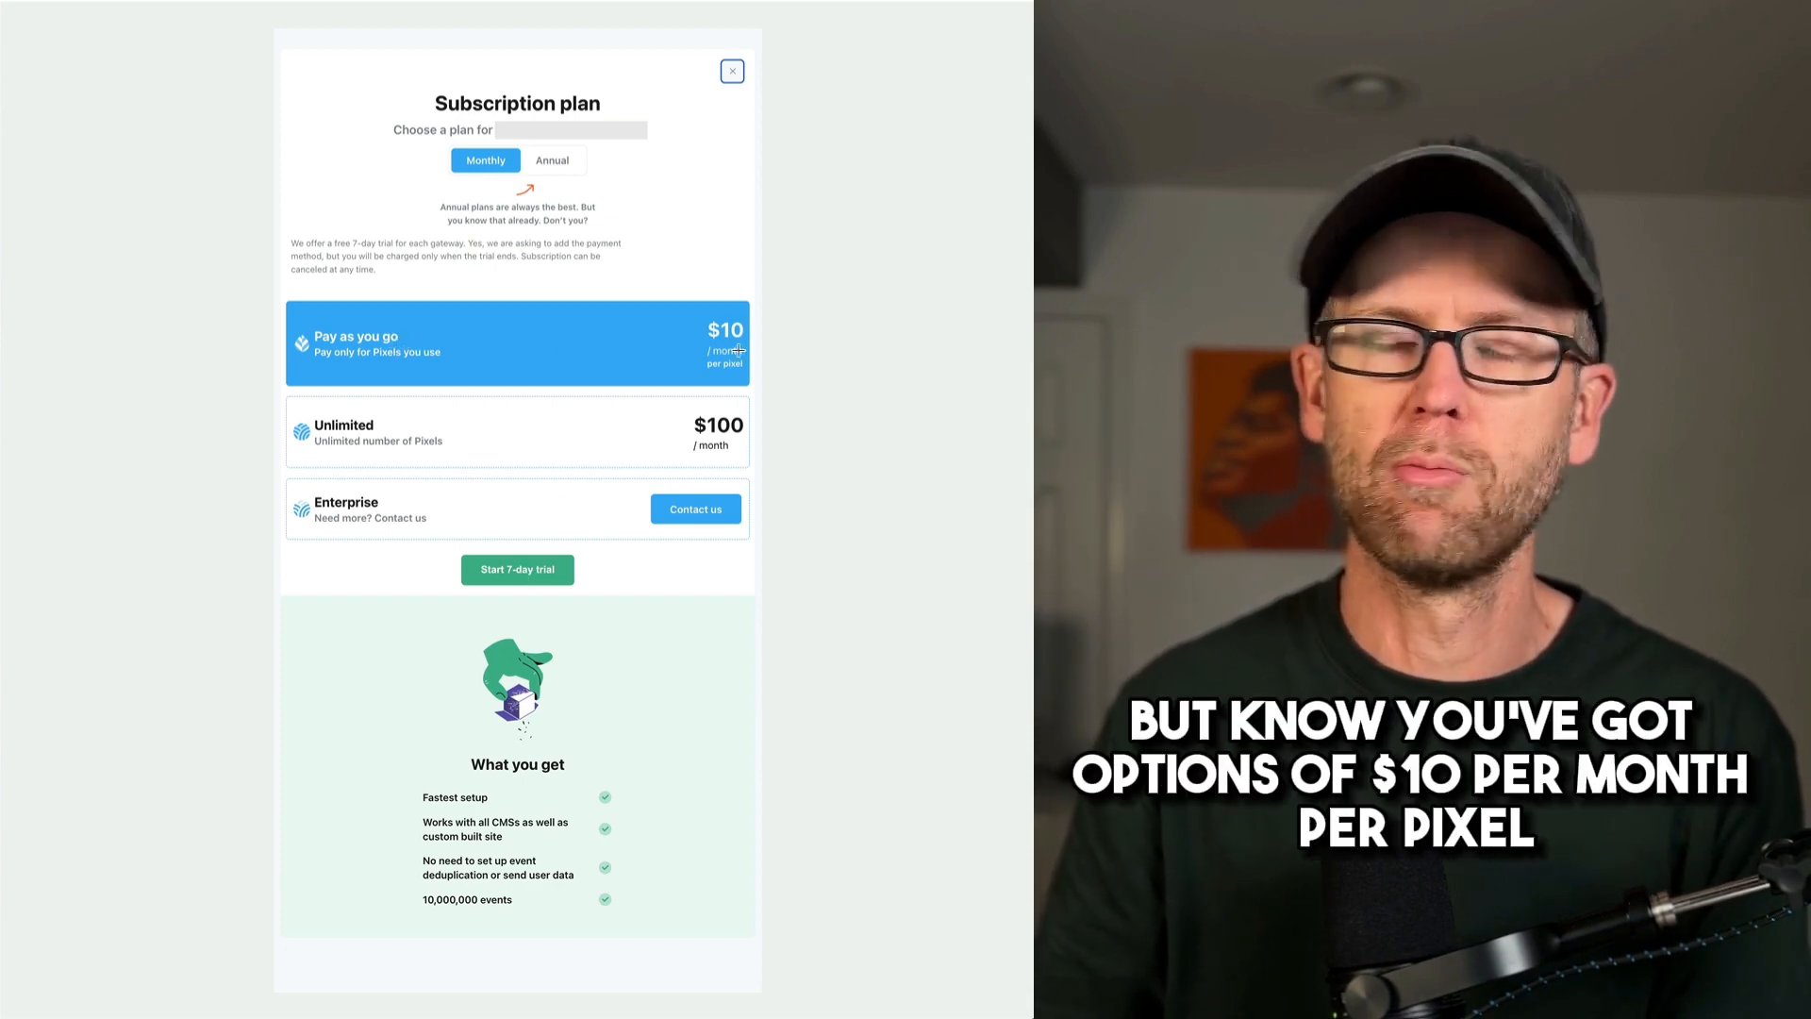
pyautogui.moveTo(725, 360)
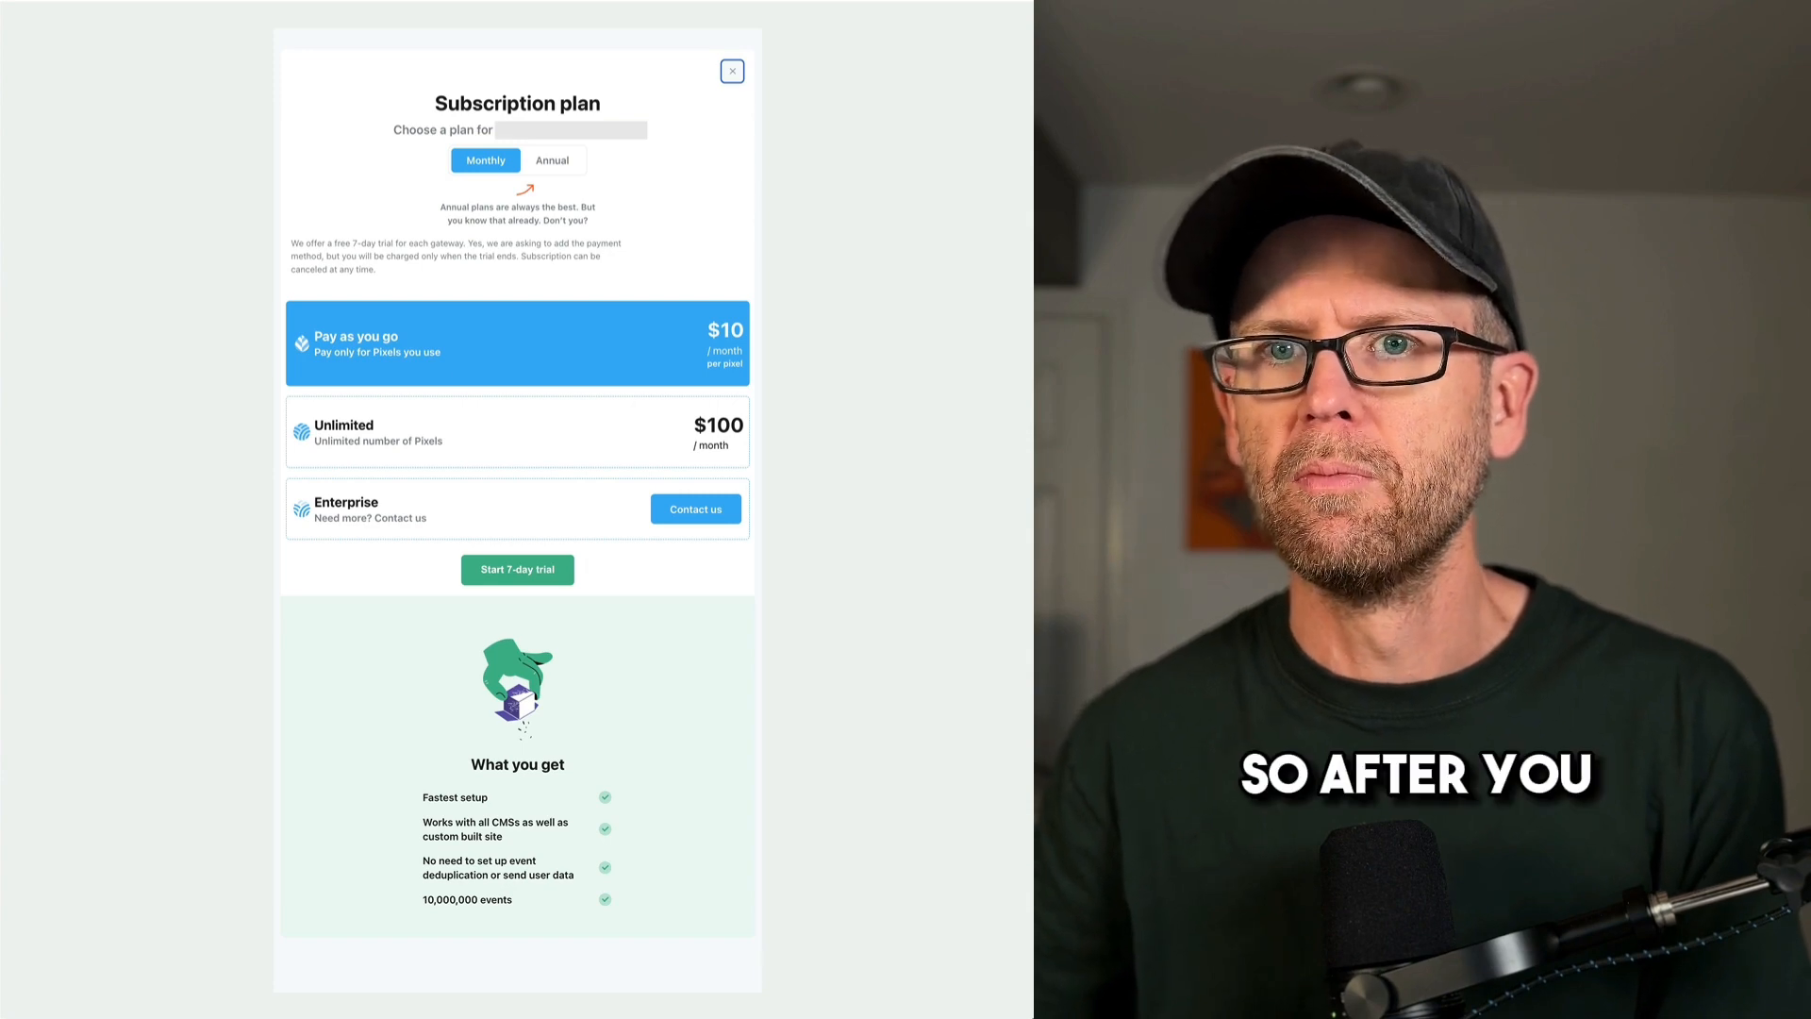
pyautogui.click(517, 570)
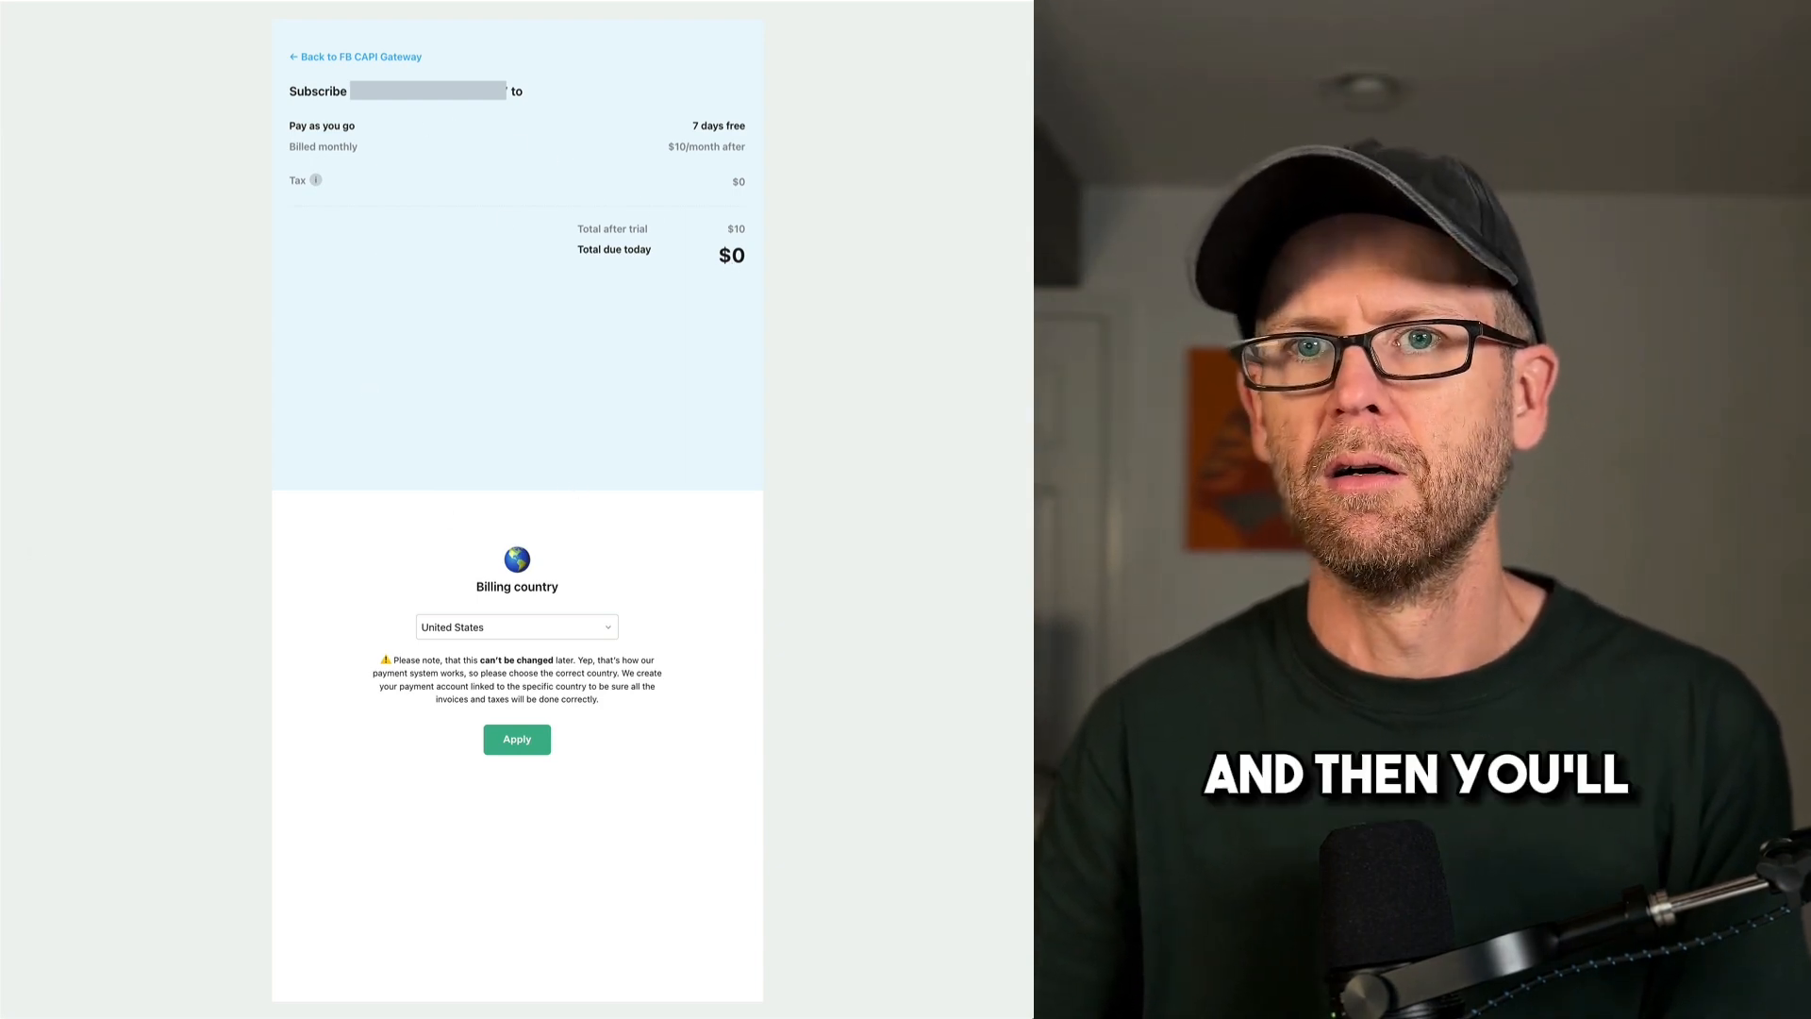
# - Apply the billing country and complete checkout so the invitation email arrives
pyautogui.click(517, 740)
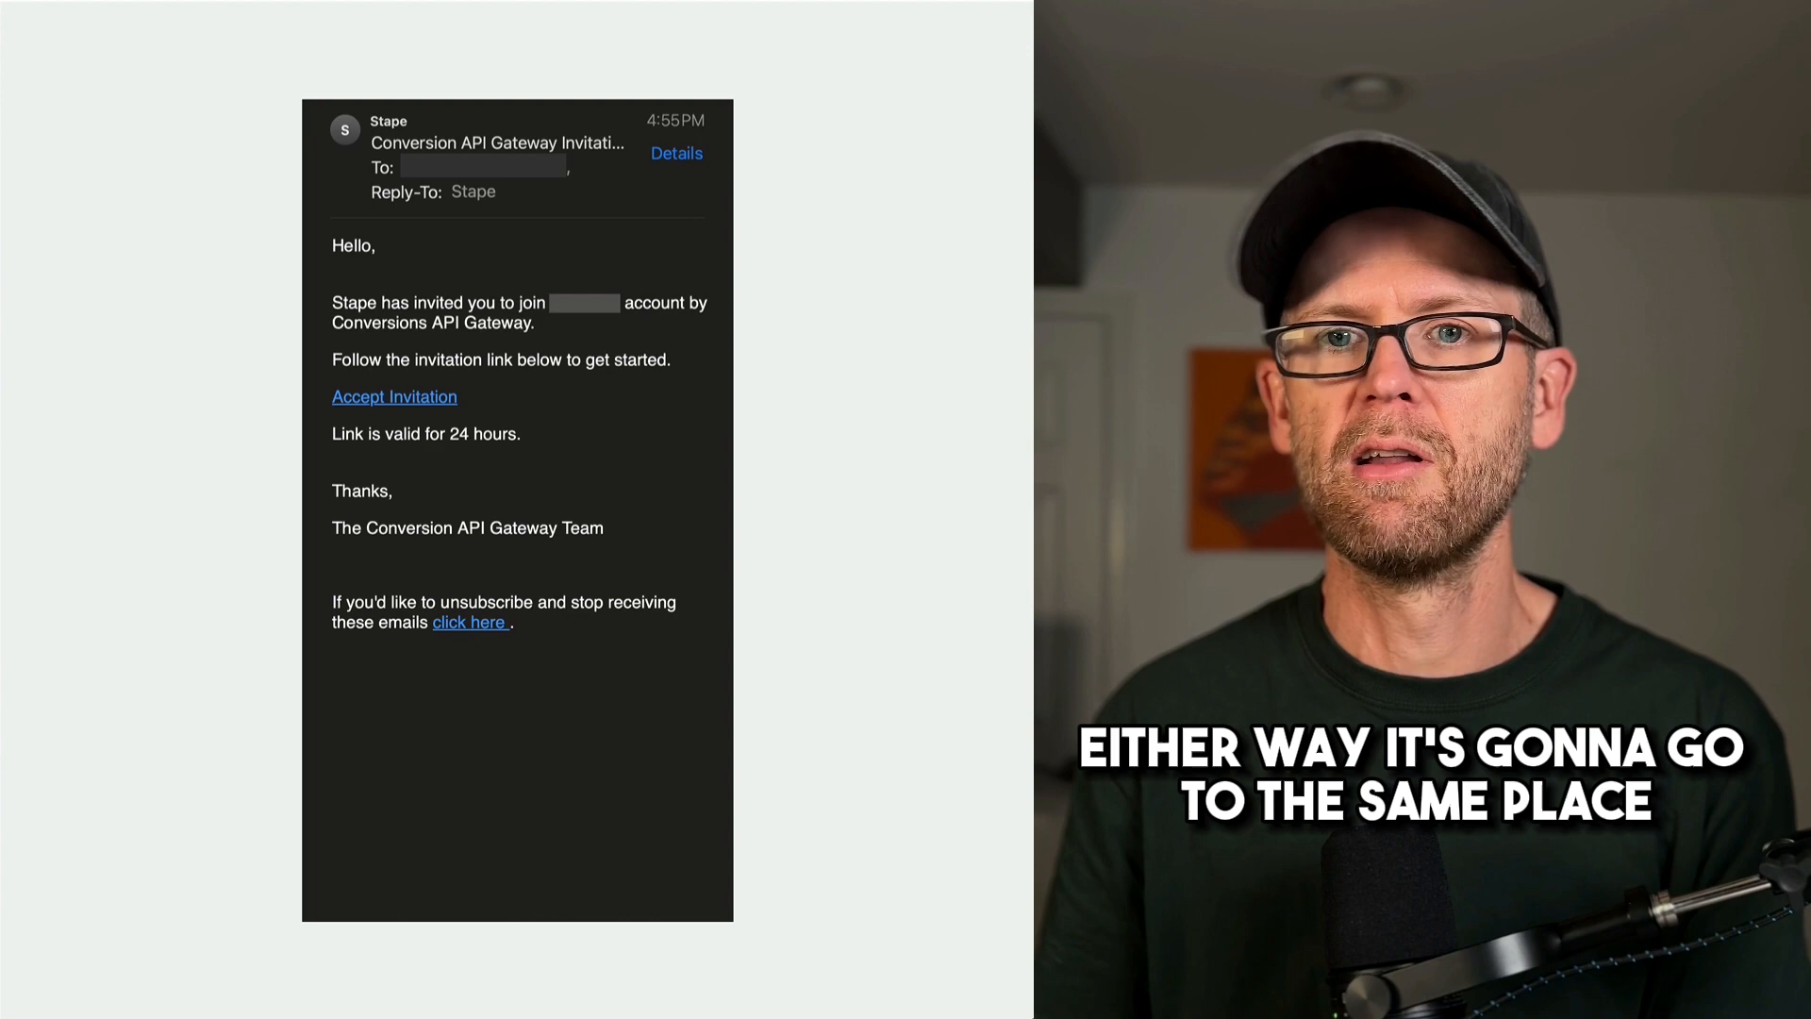
# - Accept the invitation, create the gateway account and proceed to login
pyautogui.click(395, 396)
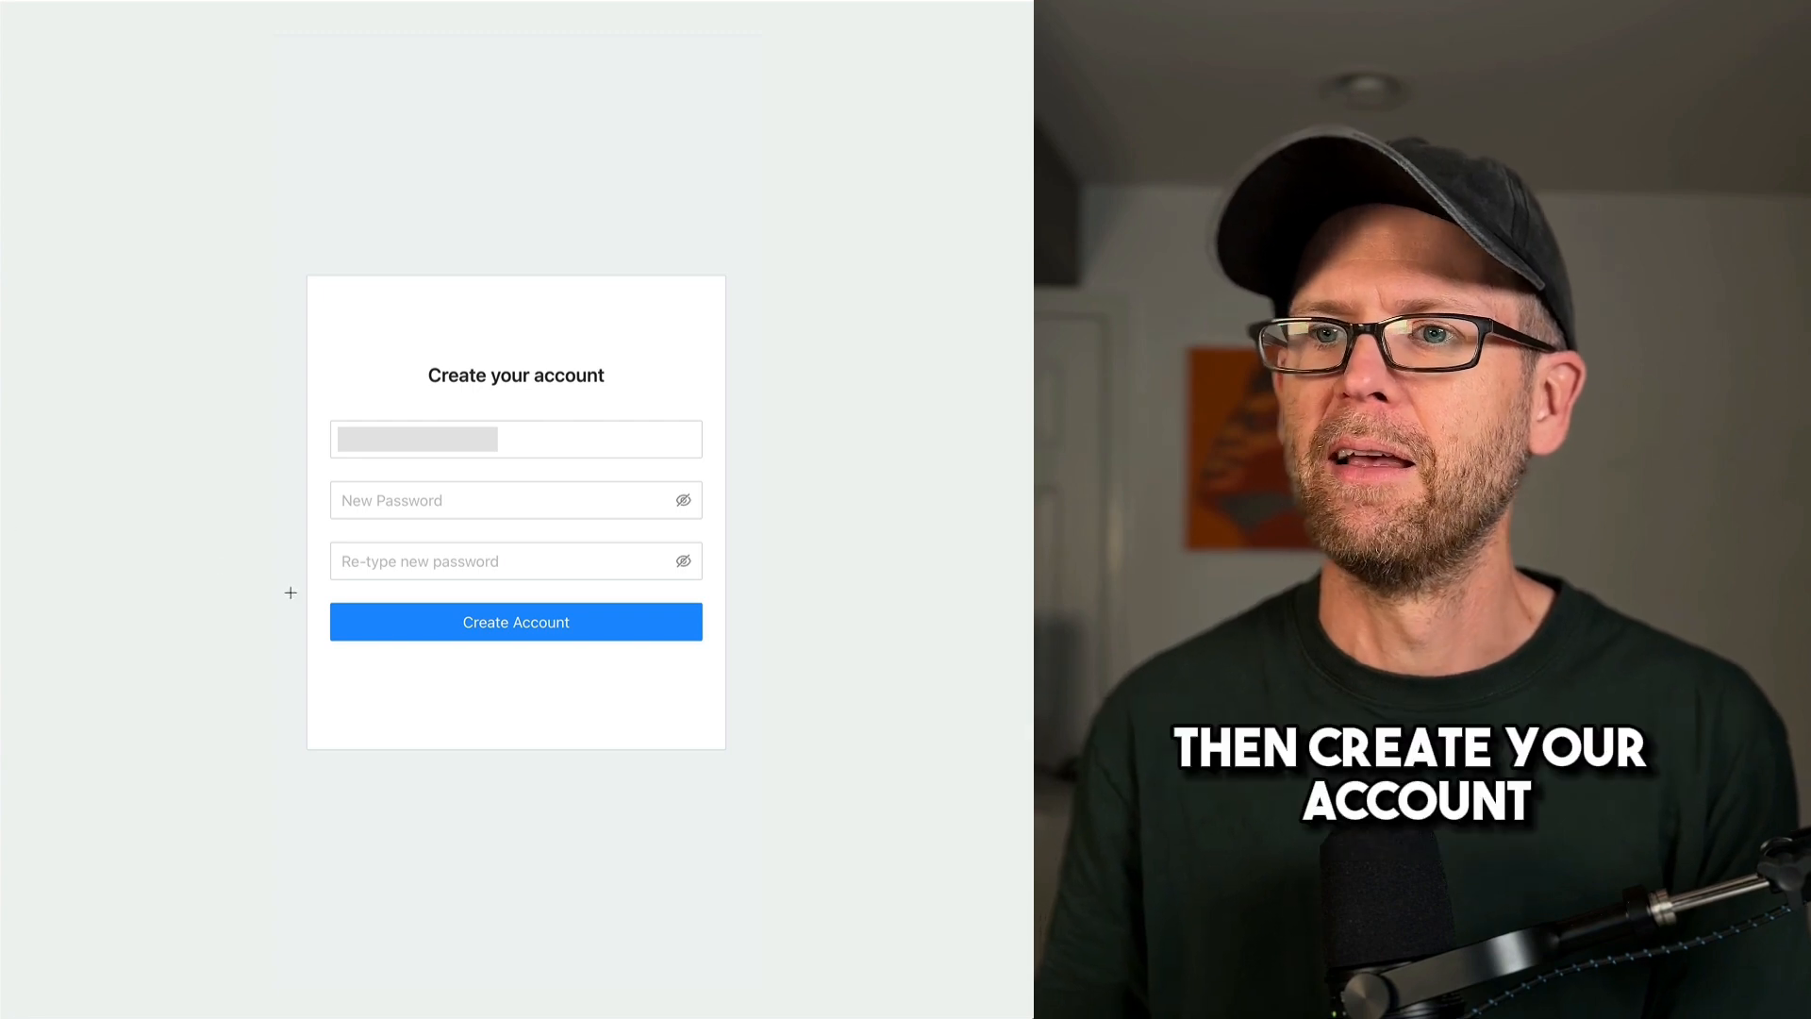
pyautogui.click(515, 621)
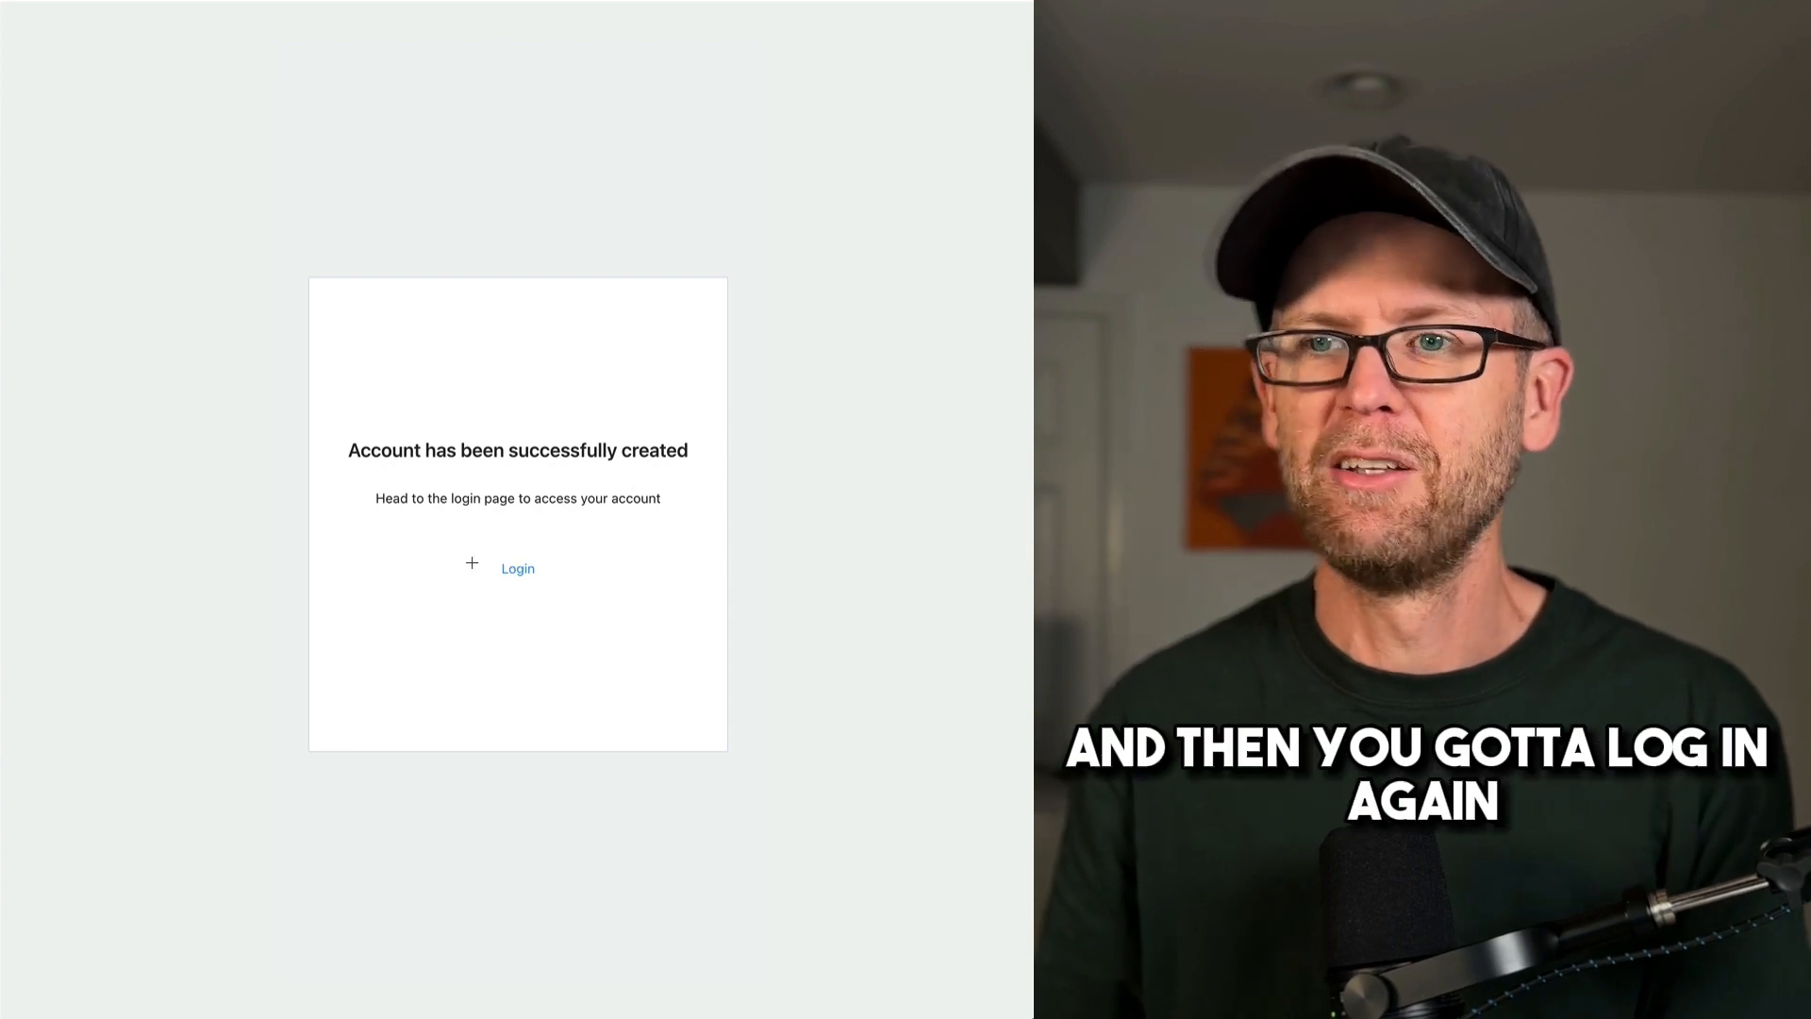
pyautogui.click(517, 568)
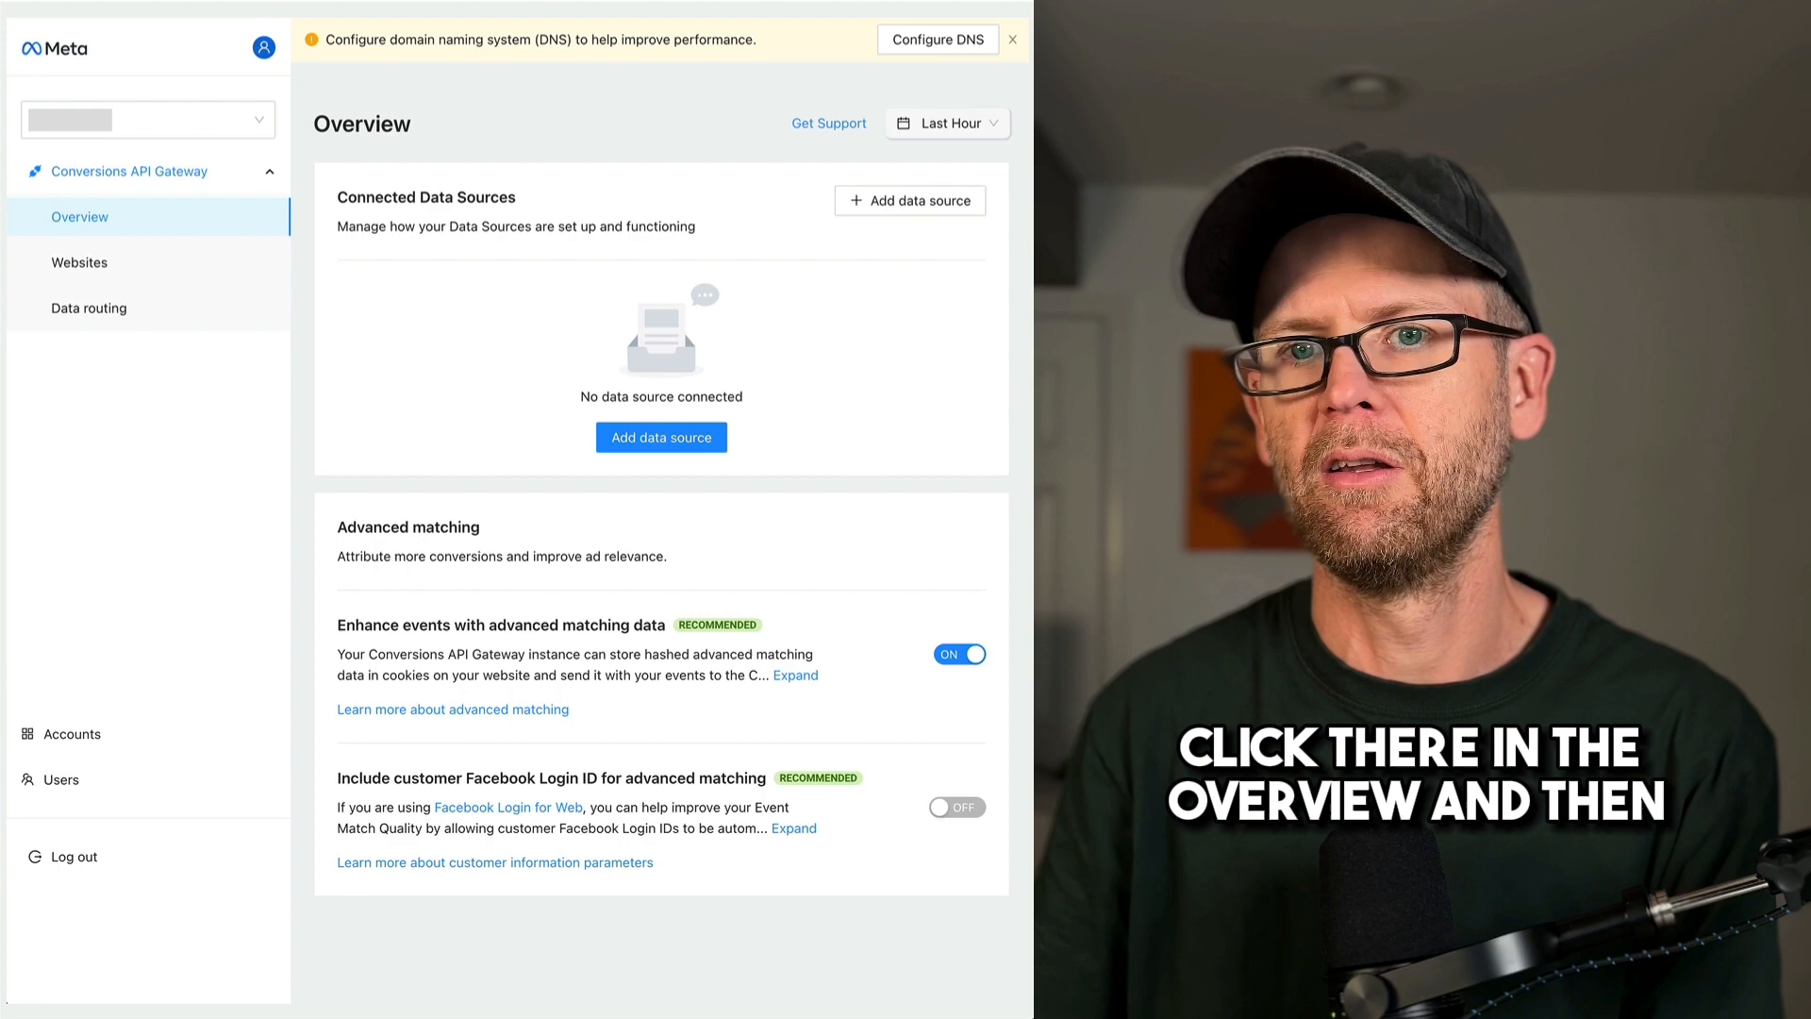
# - Add a data source and grant the Meta Business Extension its requested permissions
pyautogui.click(660, 436)
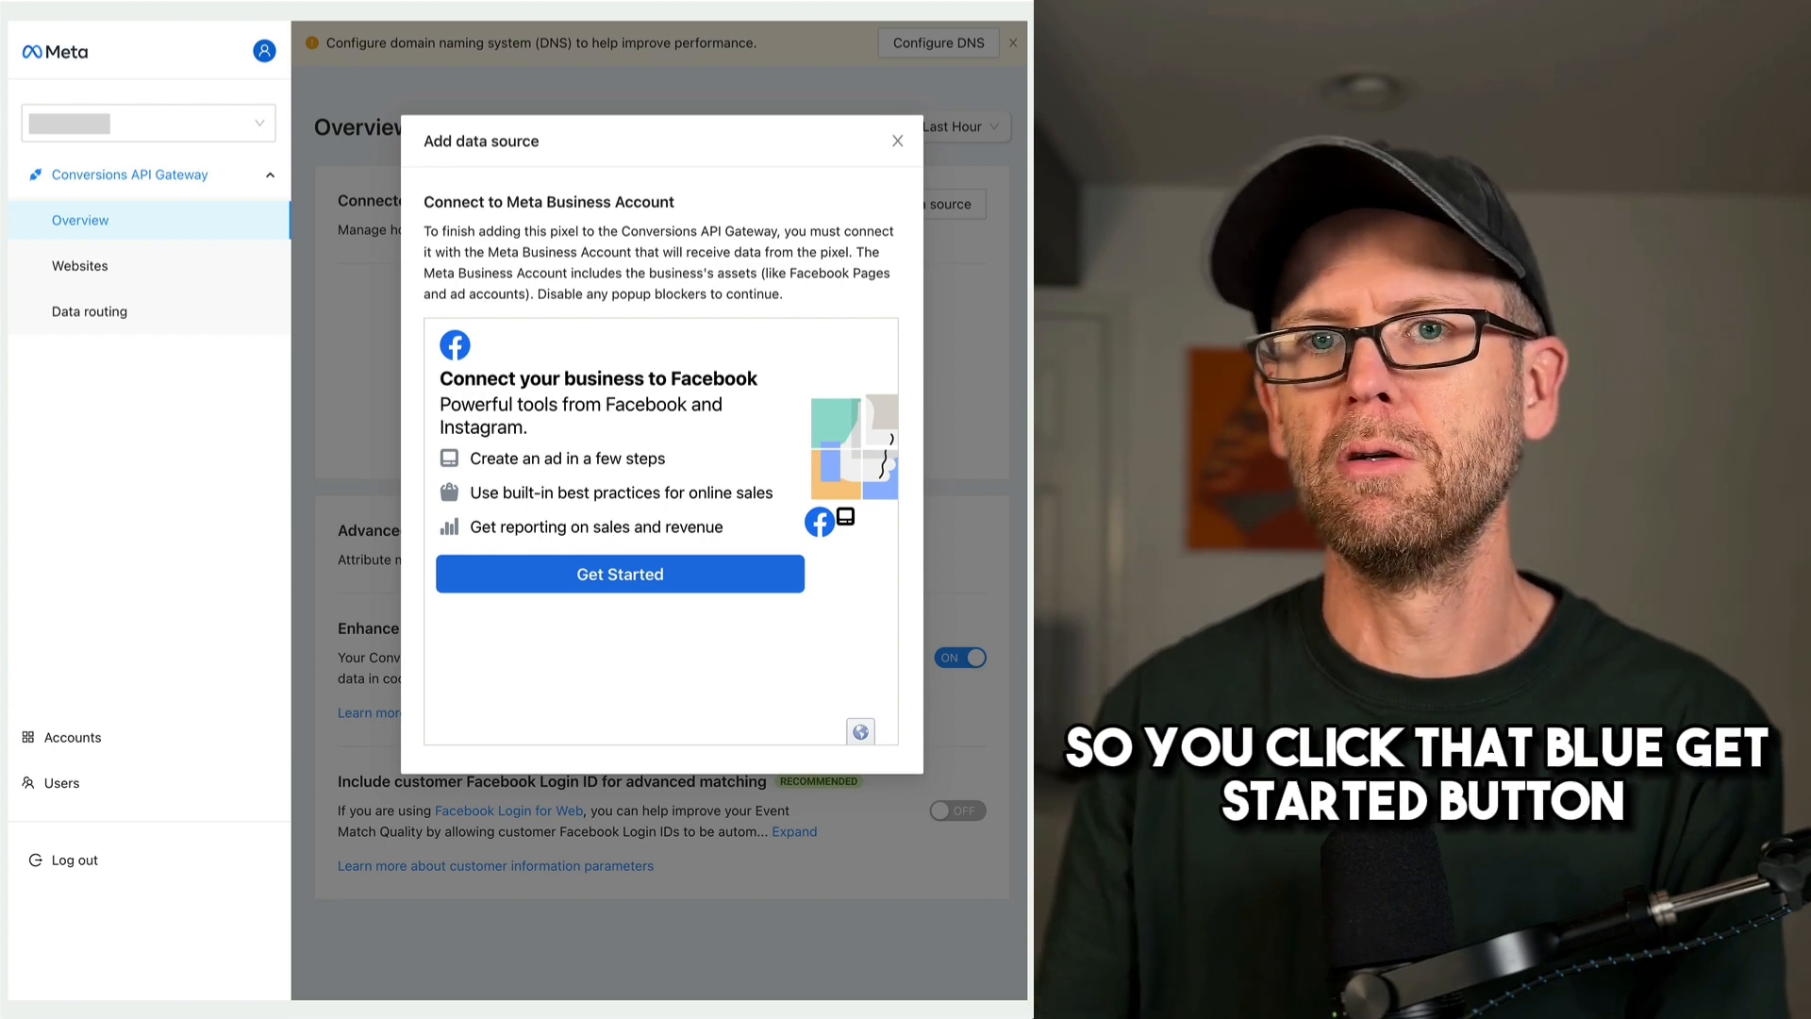
pyautogui.click(619, 574)
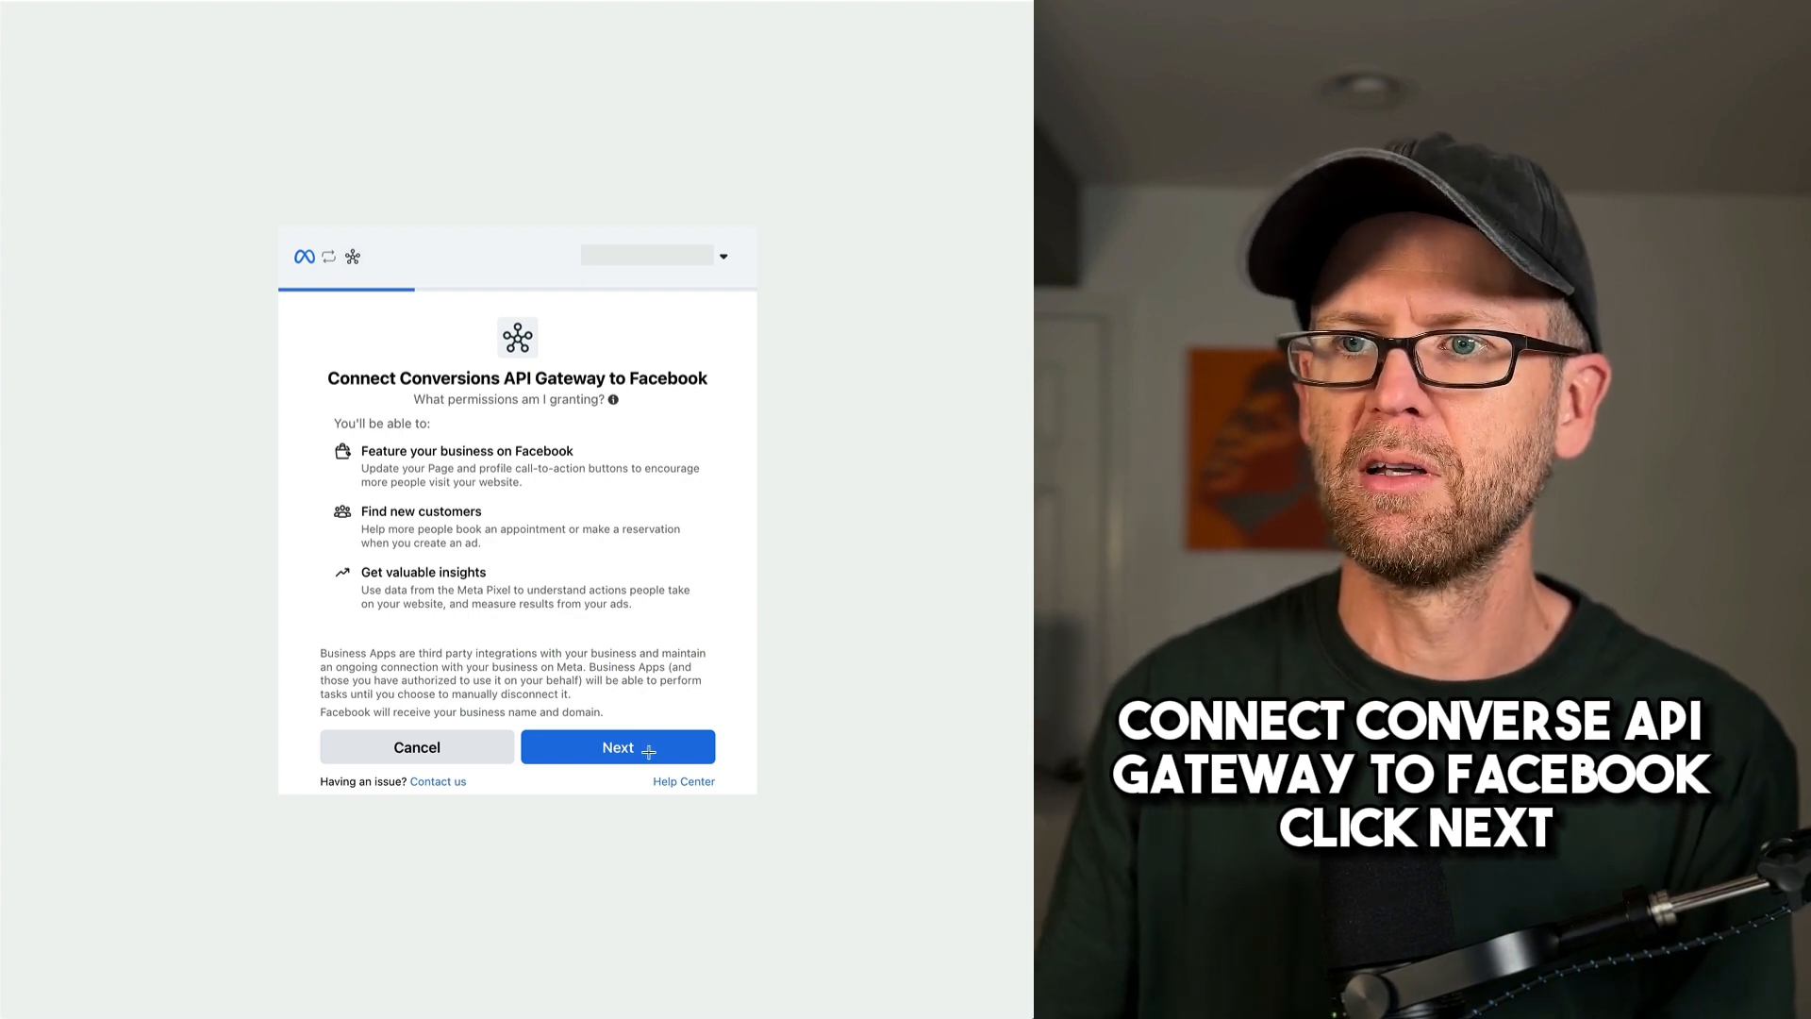
pyautogui.click(618, 747)
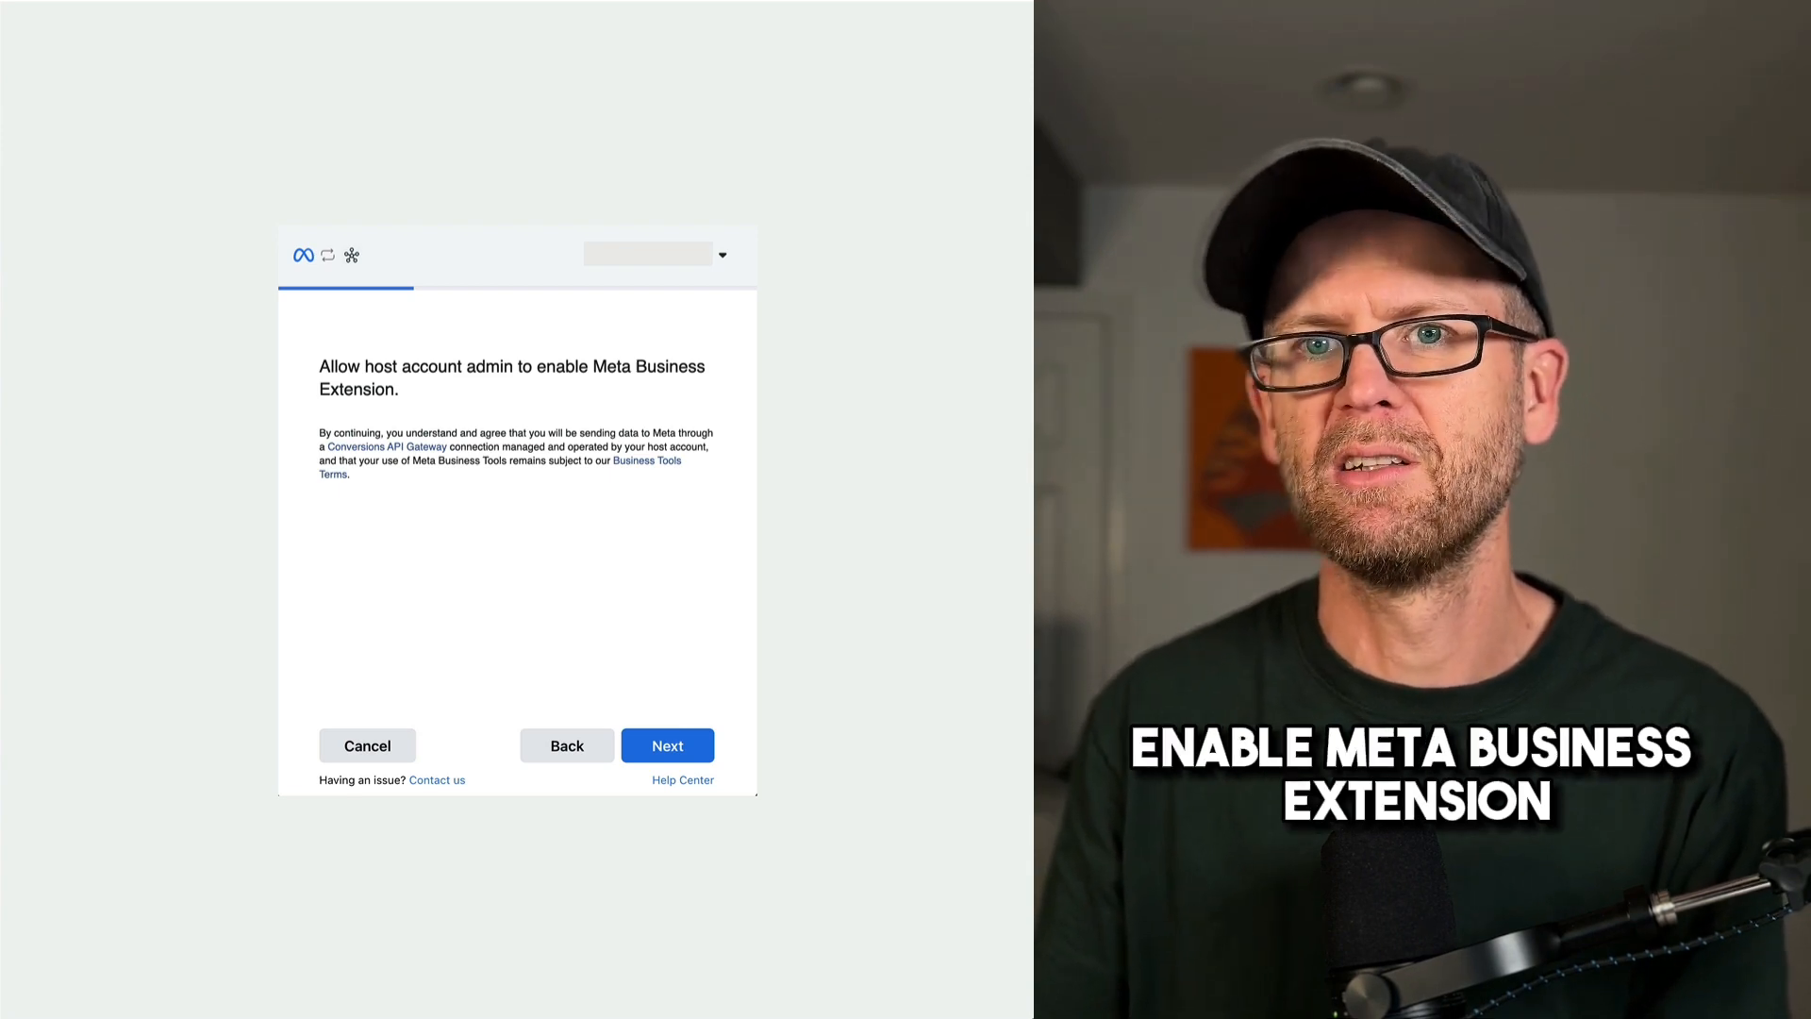
pyautogui.click(666, 745)
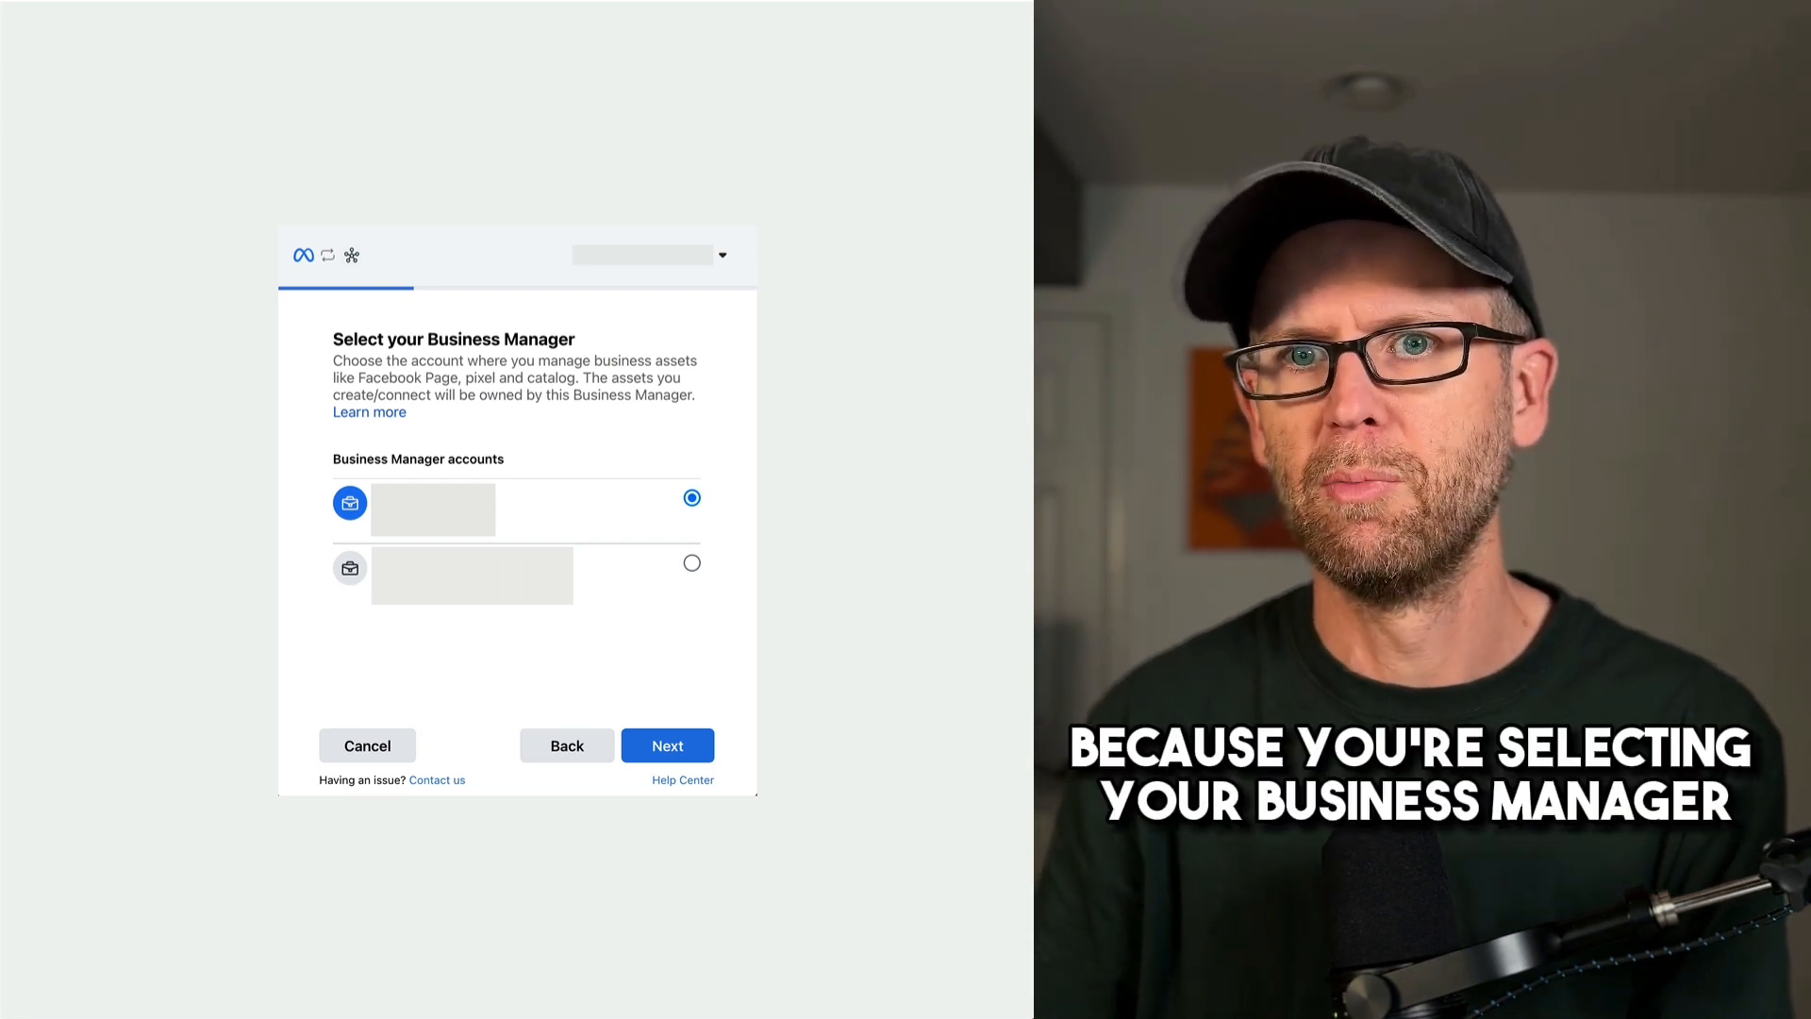
# - Confirm the chosen Business Manager, Meta pixel and connection settings until setup completes
pyautogui.click(665, 745)
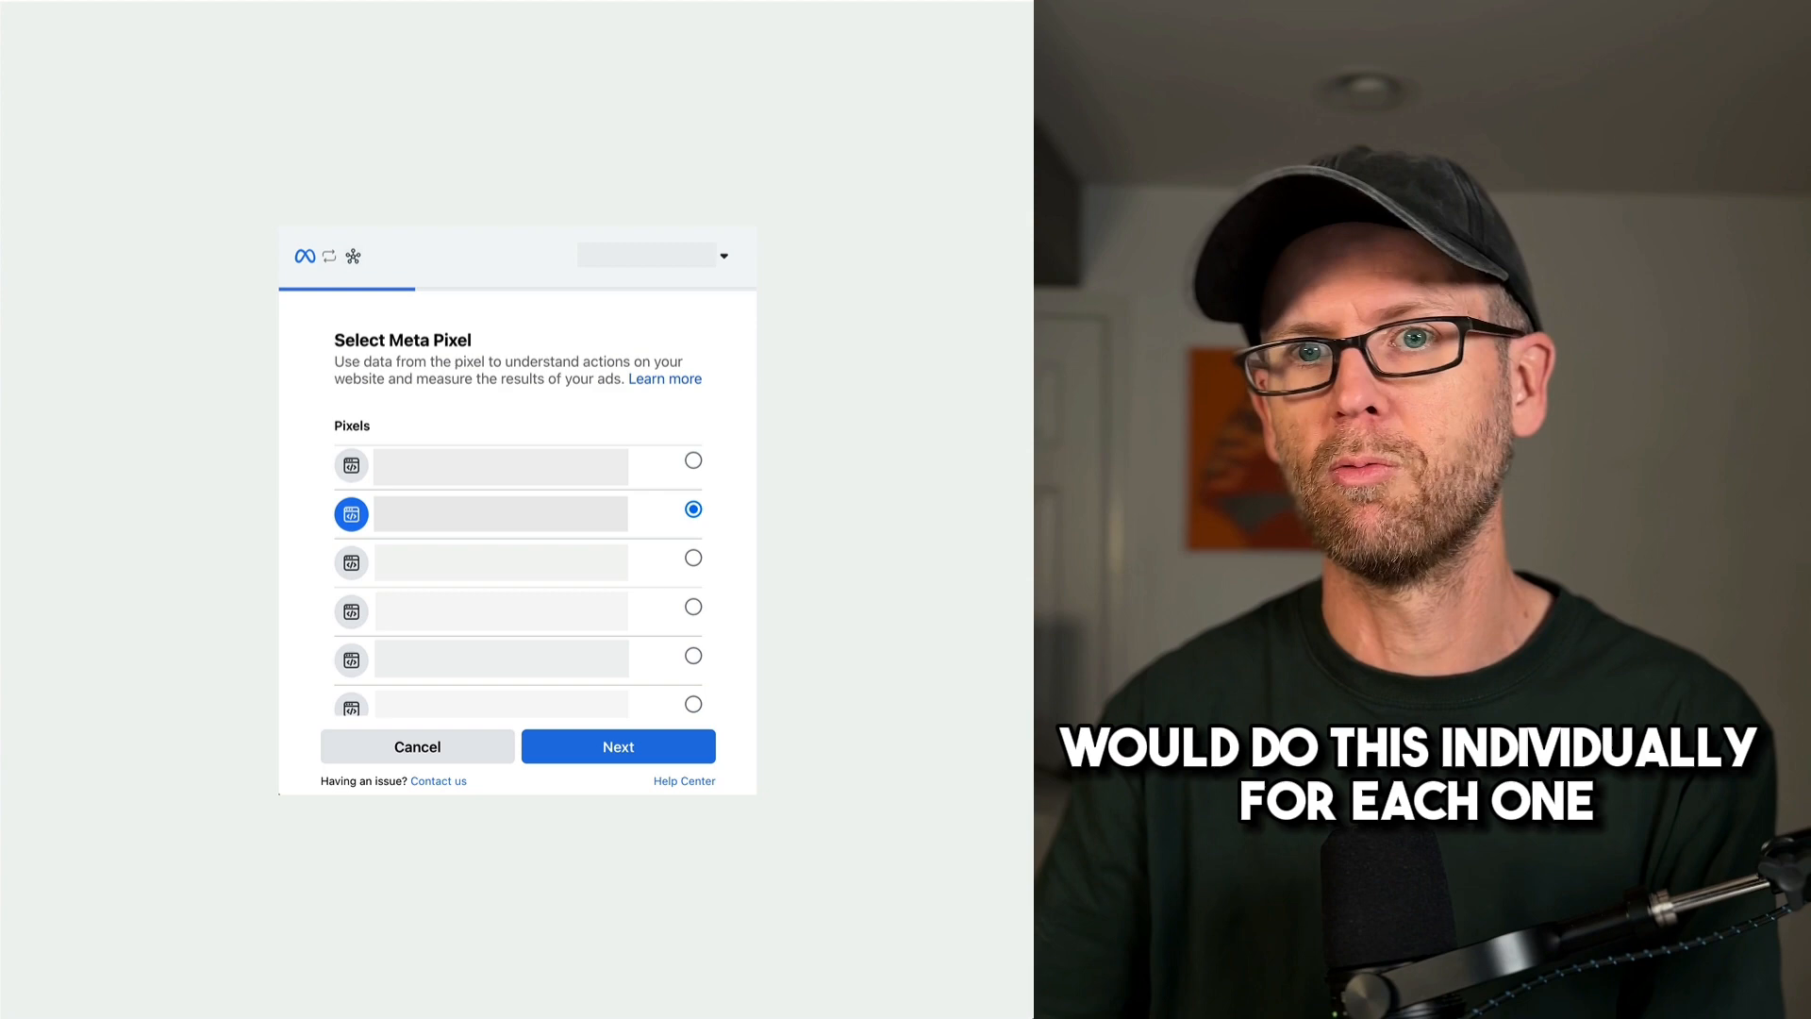
pyautogui.click(617, 745)
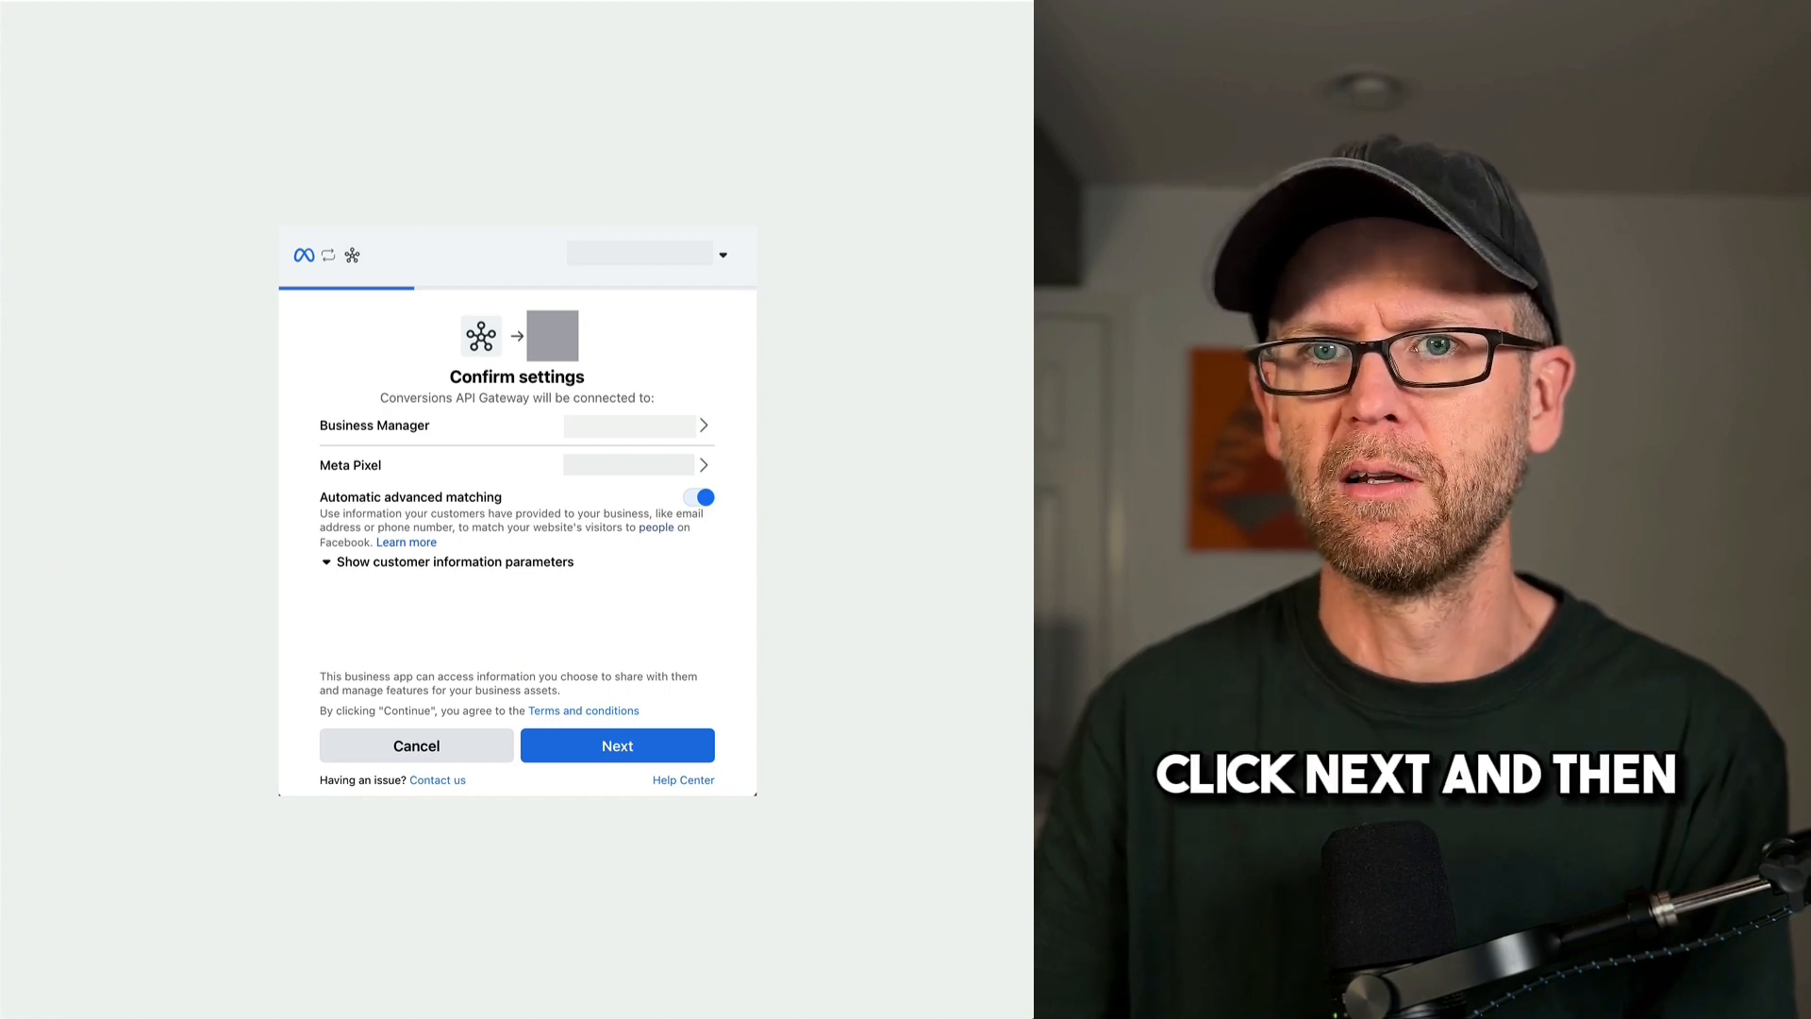
pyautogui.click(617, 745)
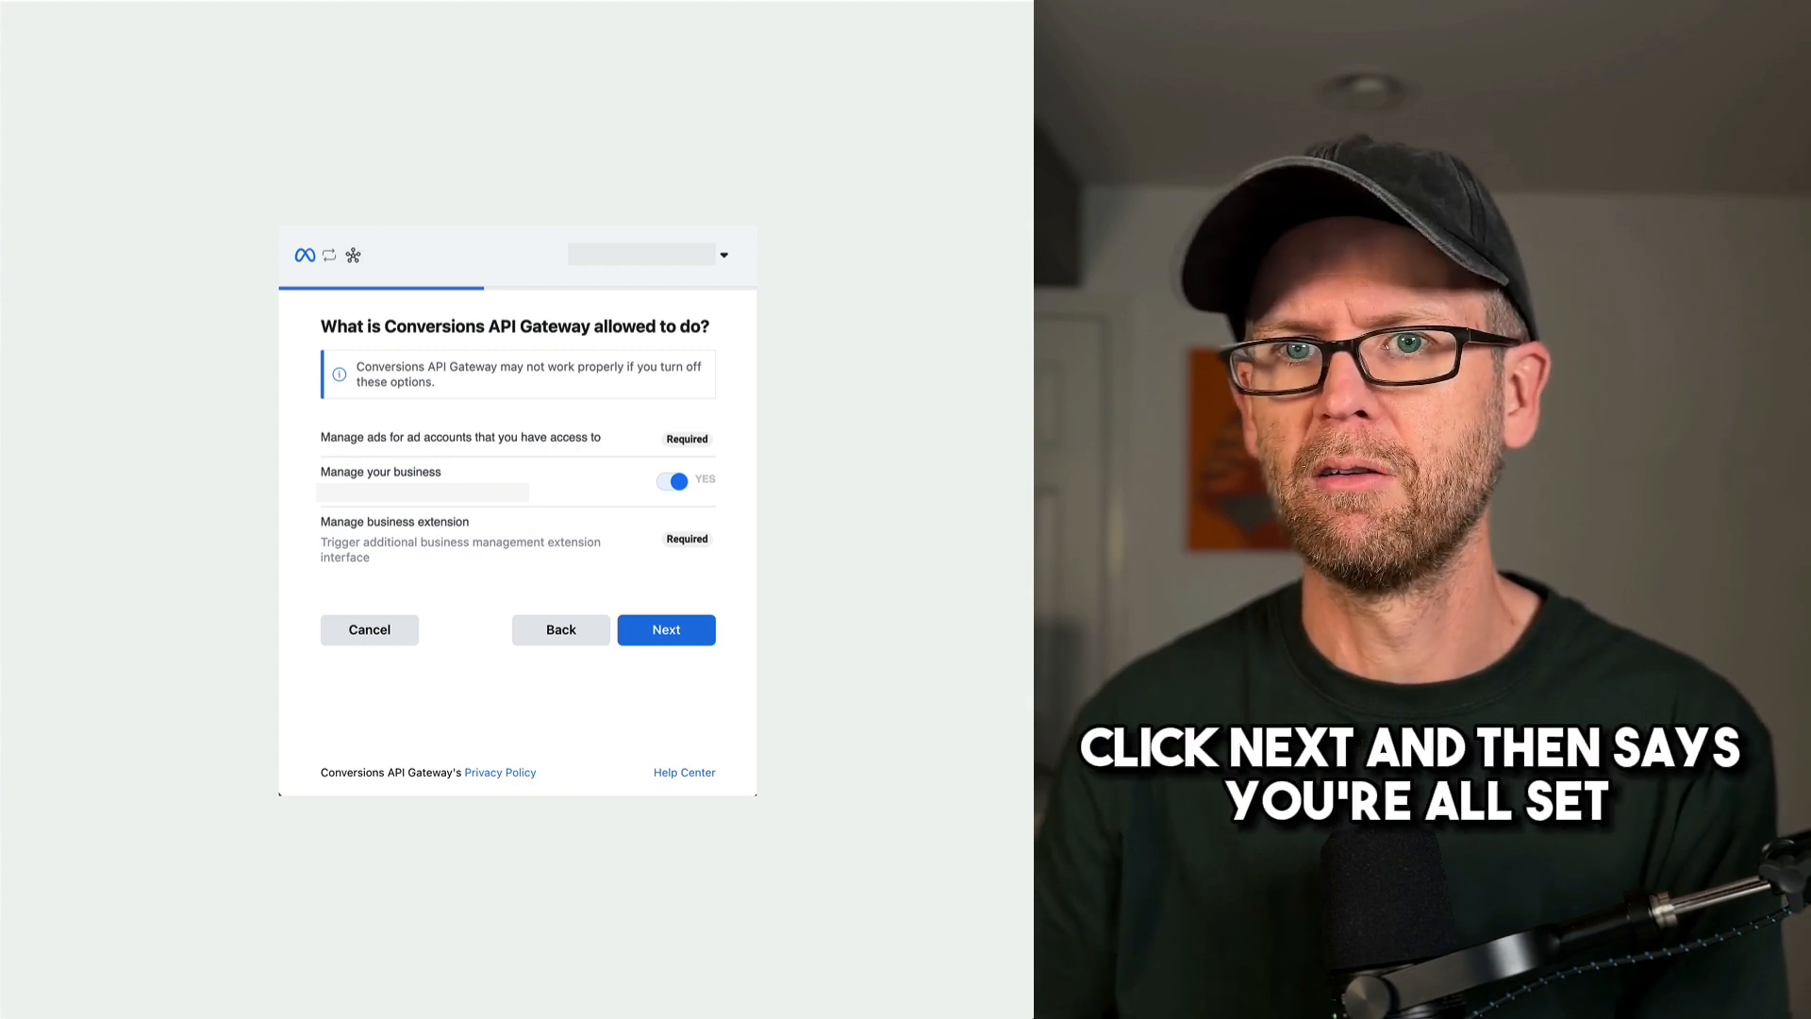
pyautogui.click(666, 630)
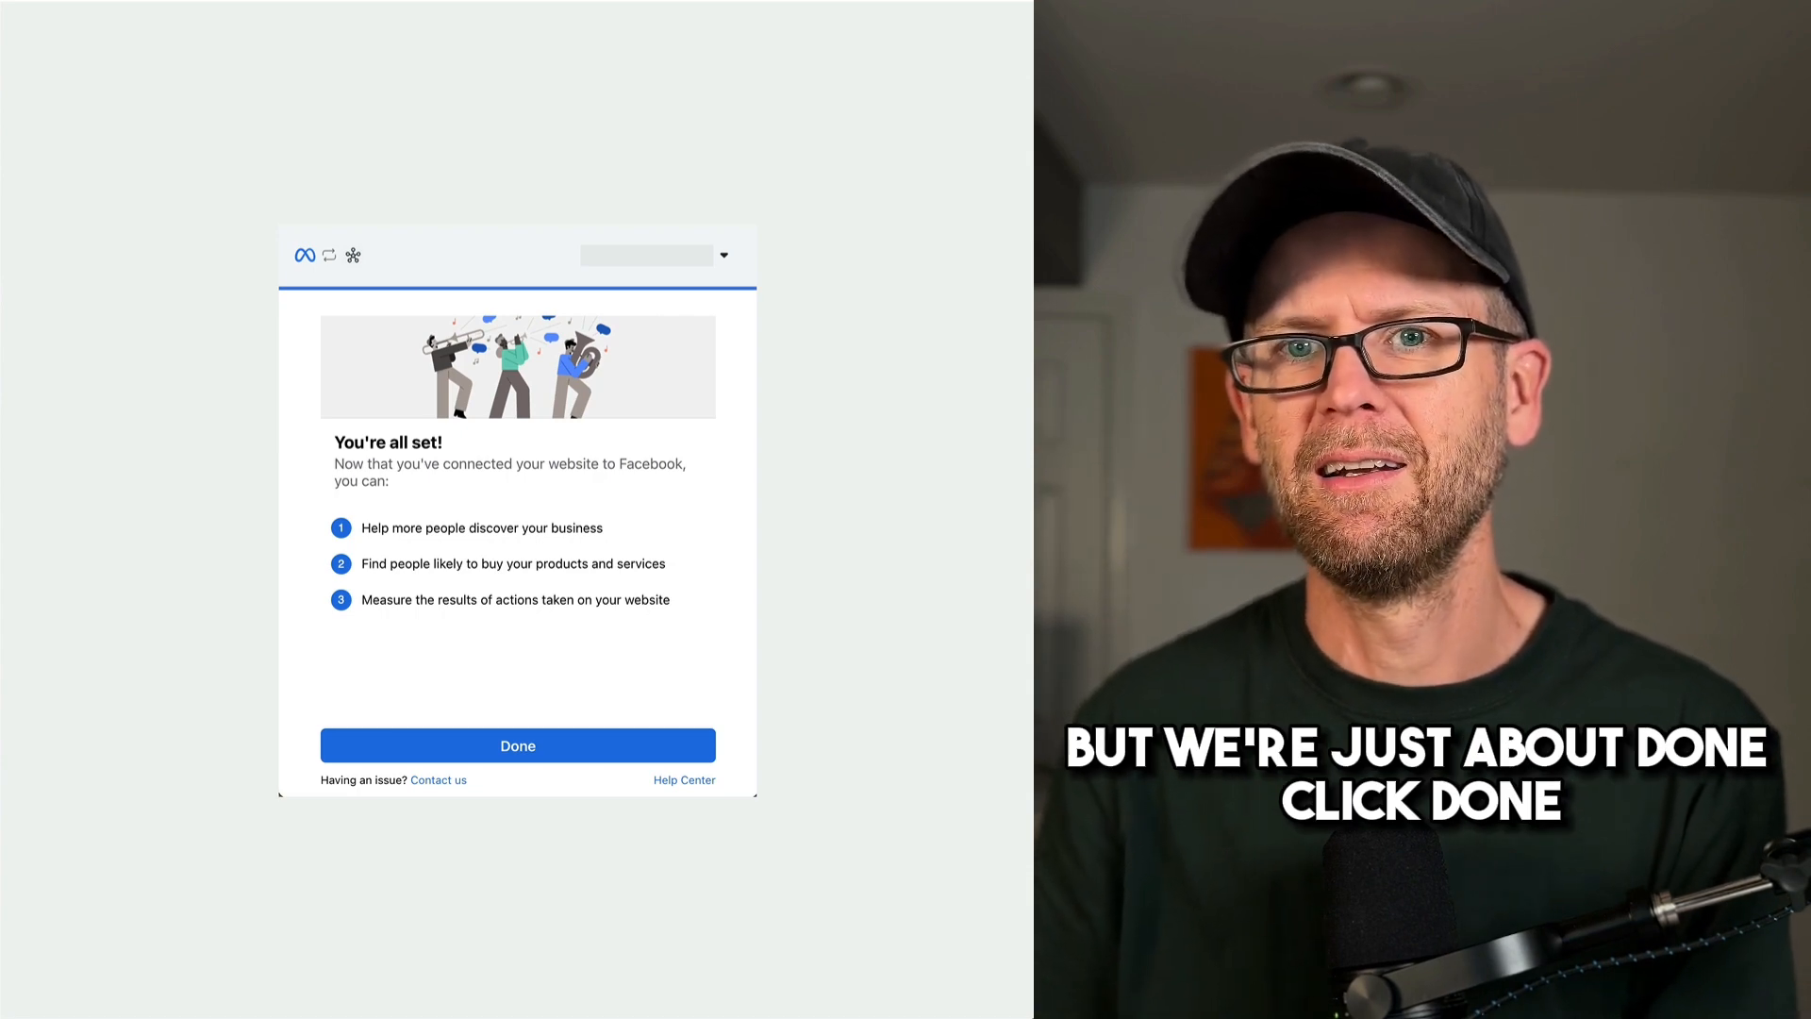
# - Finish setup, confirm token sharing, and review the active pixel's 100% success event activity
pyautogui.click(516, 745)
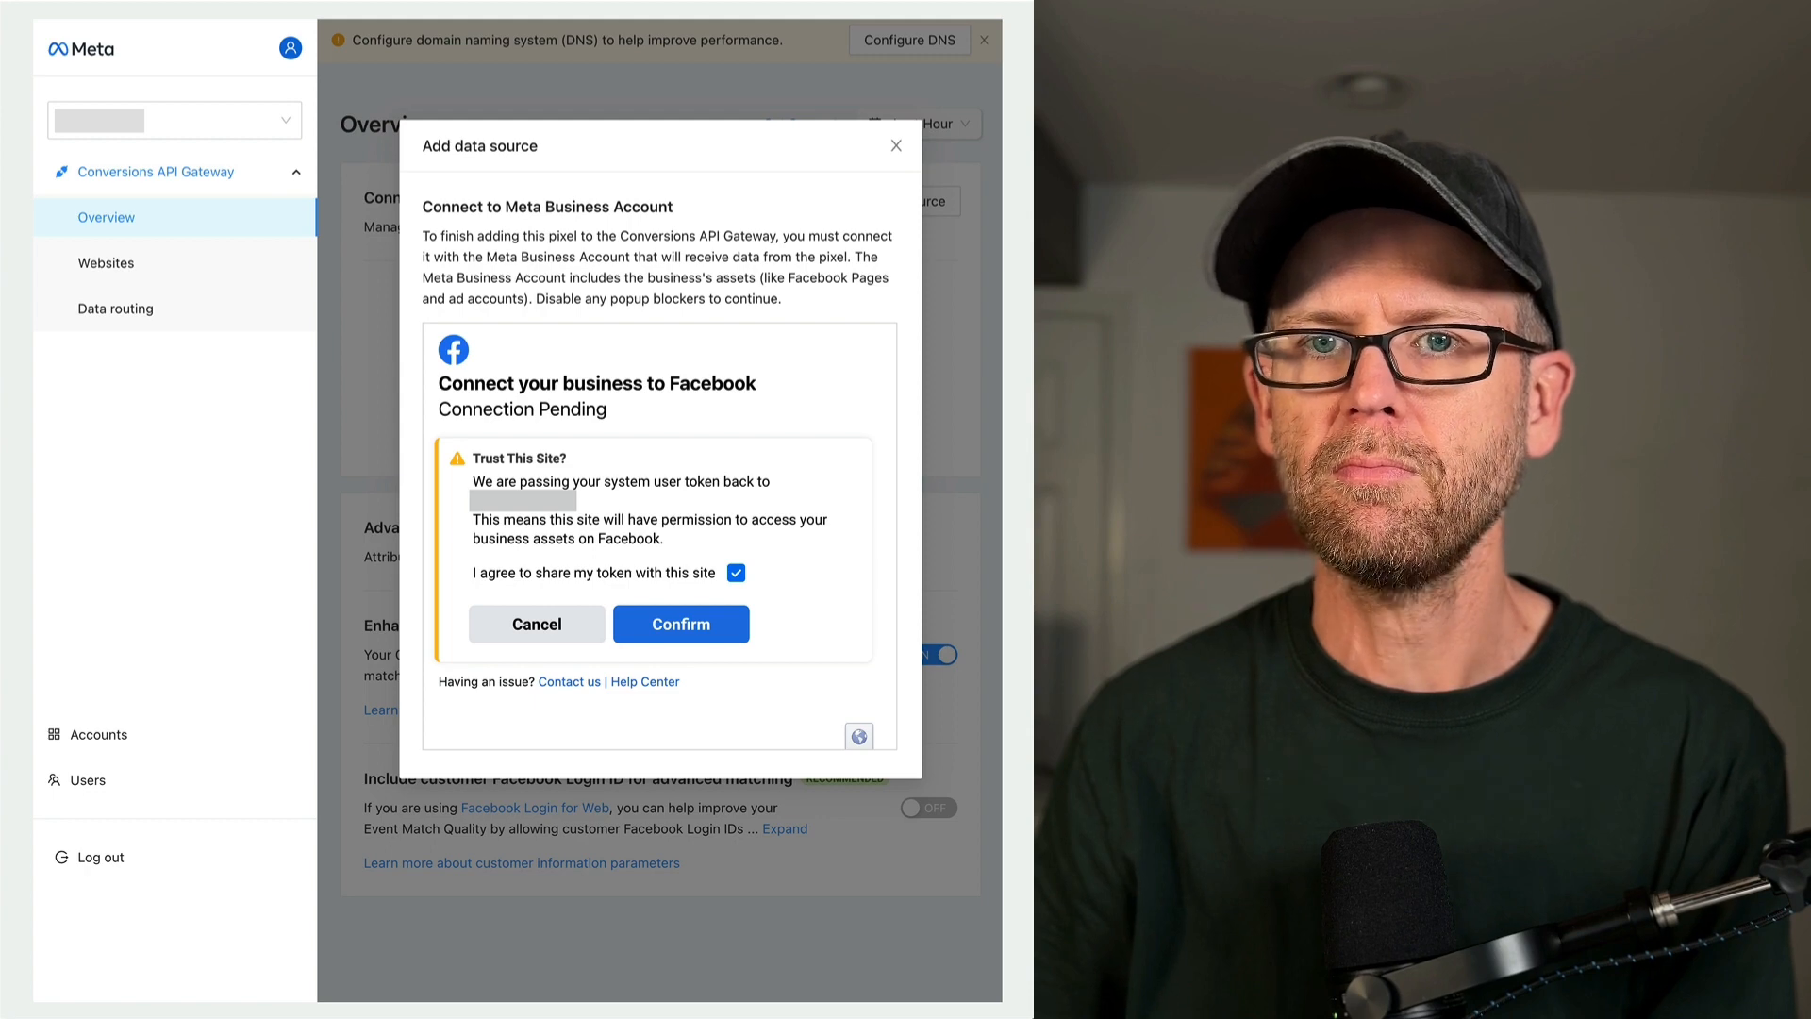
pyautogui.click(681, 624)
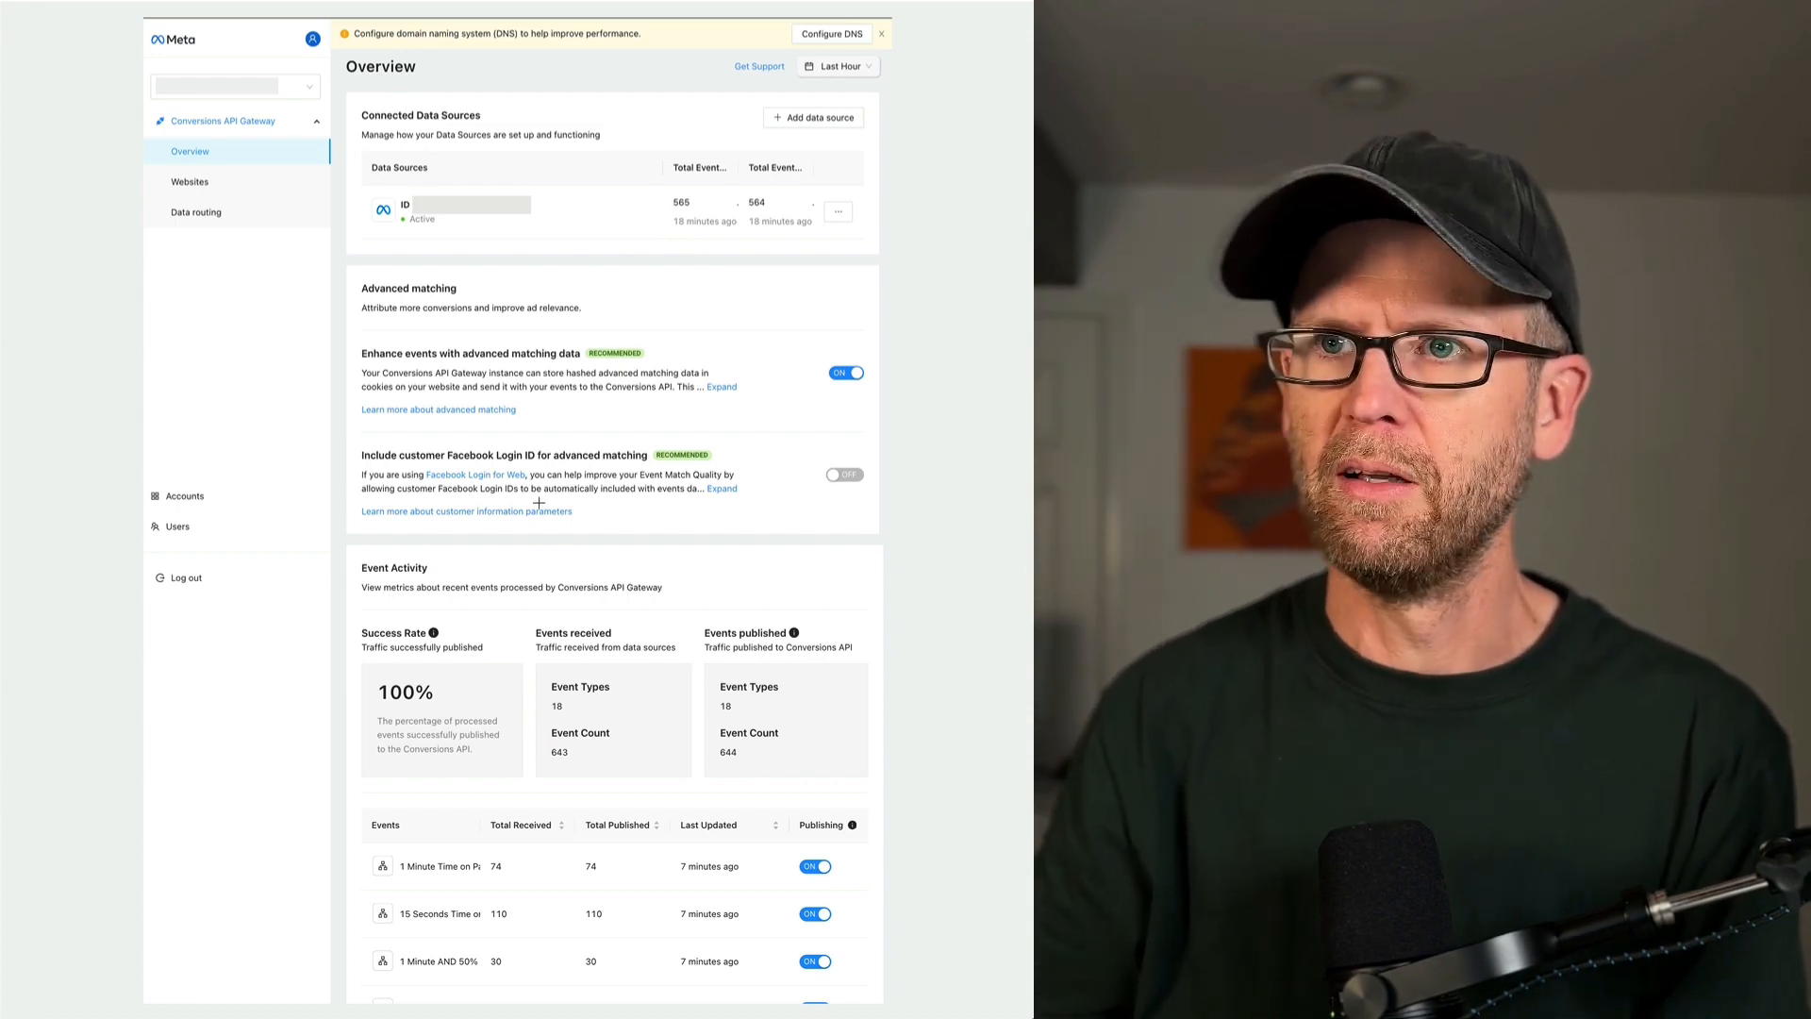
pyautogui.scroll(-3)
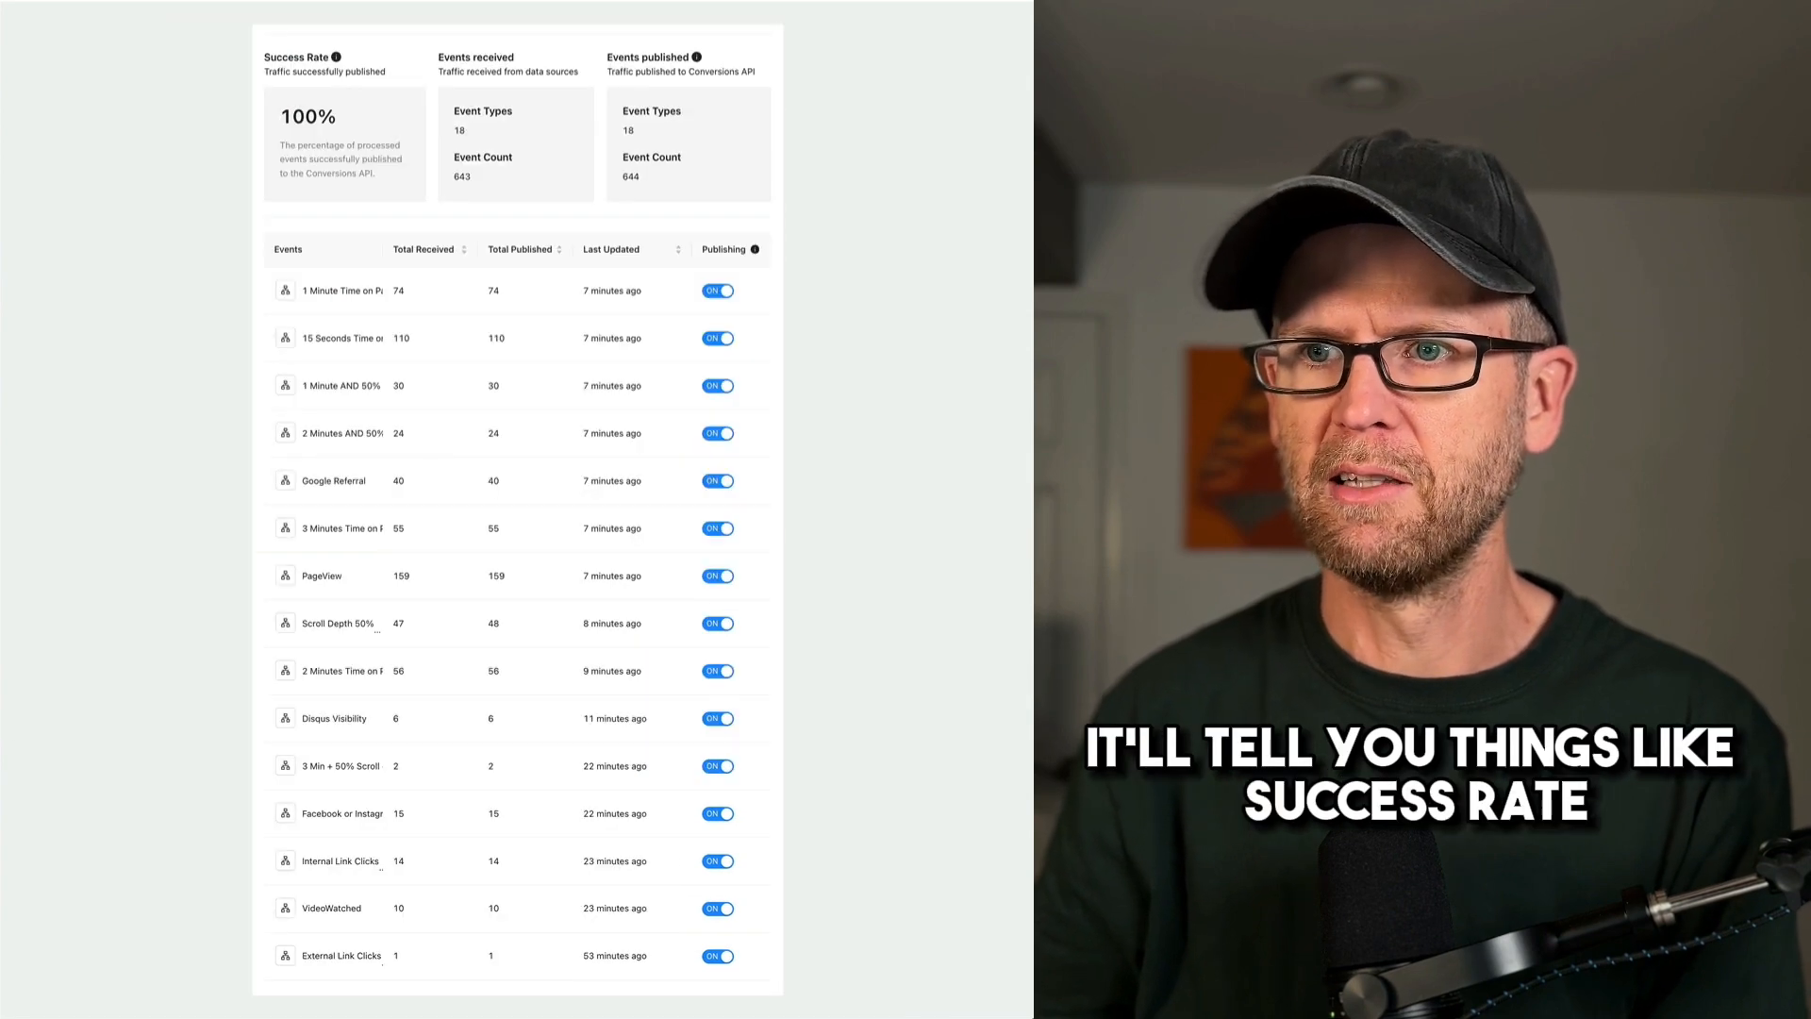